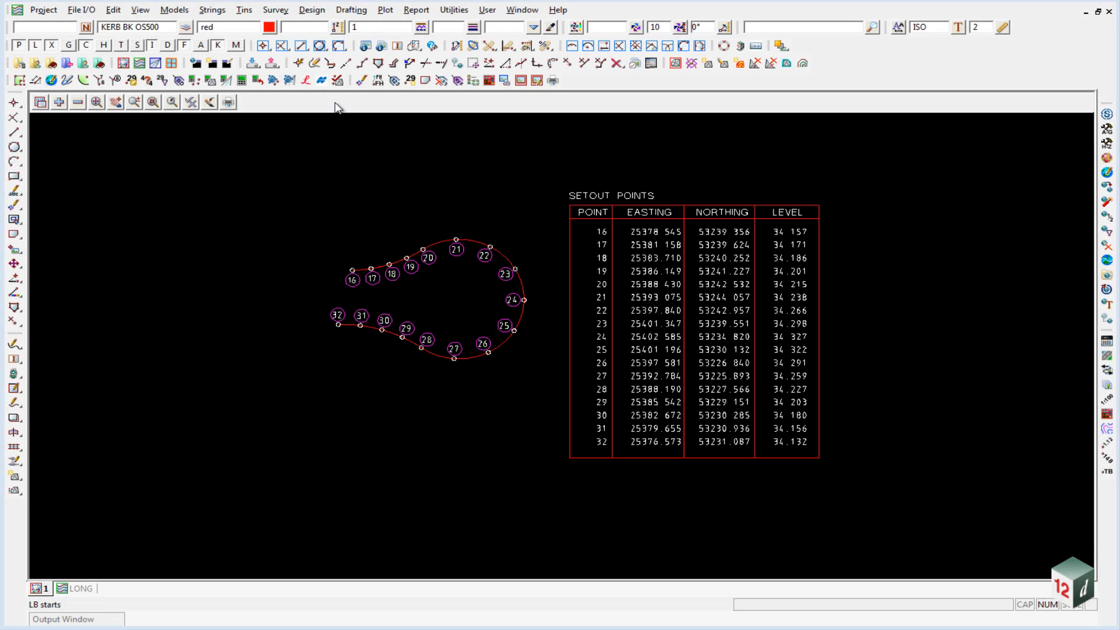
{"action": "mouse_move", "coordinate": [642, 180]}
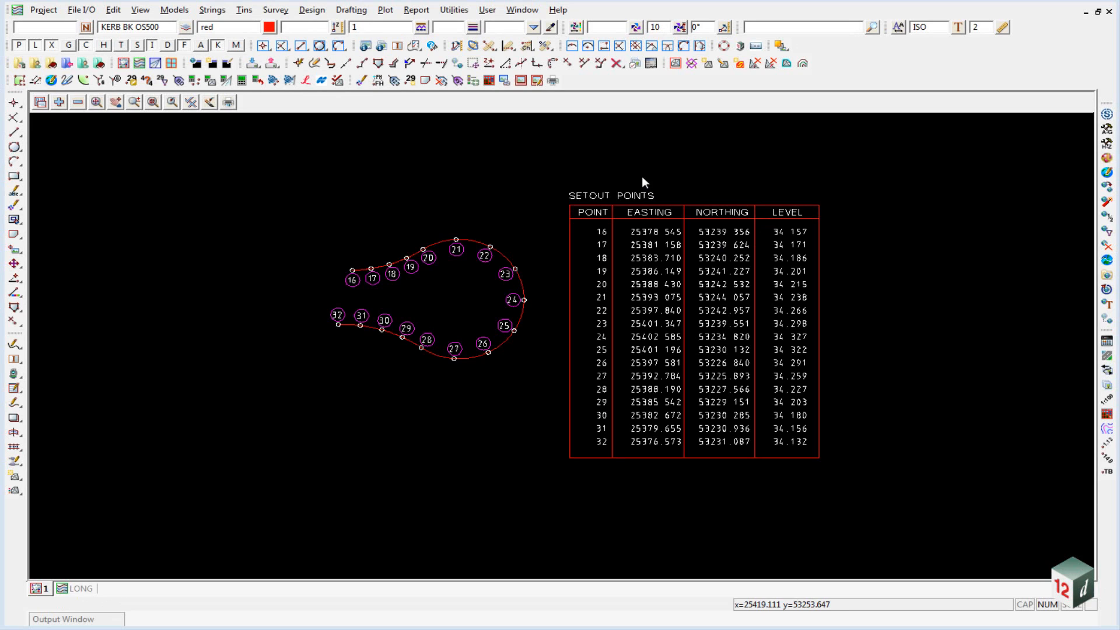
{"action": "mouse_move", "coordinate": [40, 123]}
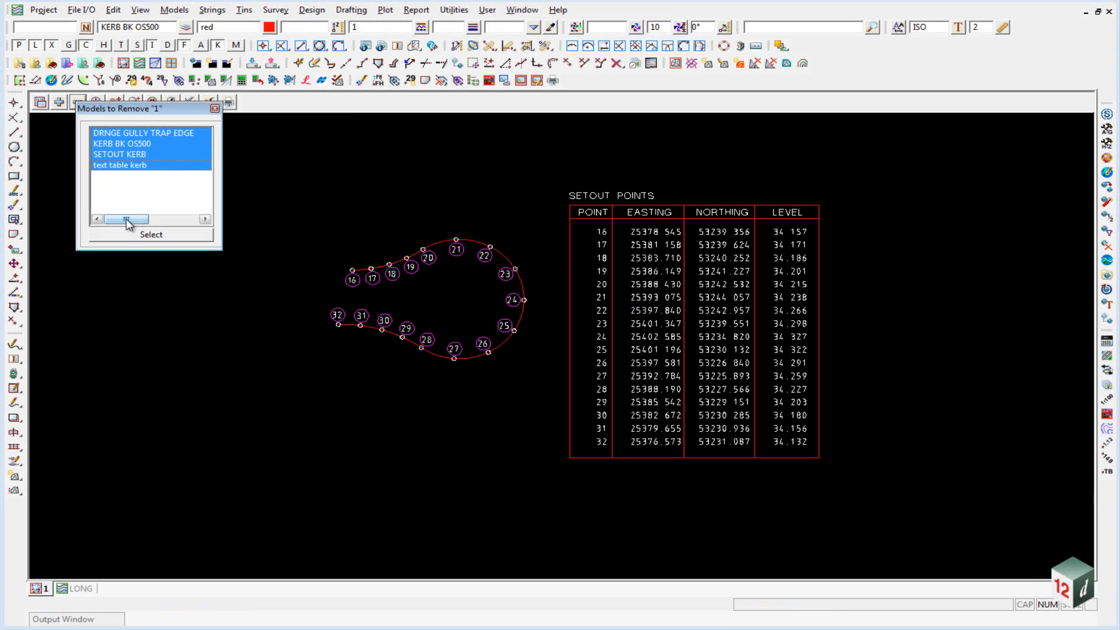
Replace the kerb setout point and table models in the view with dwg 130828 BDY
{"action": "left_click", "coordinate": [59, 102]}
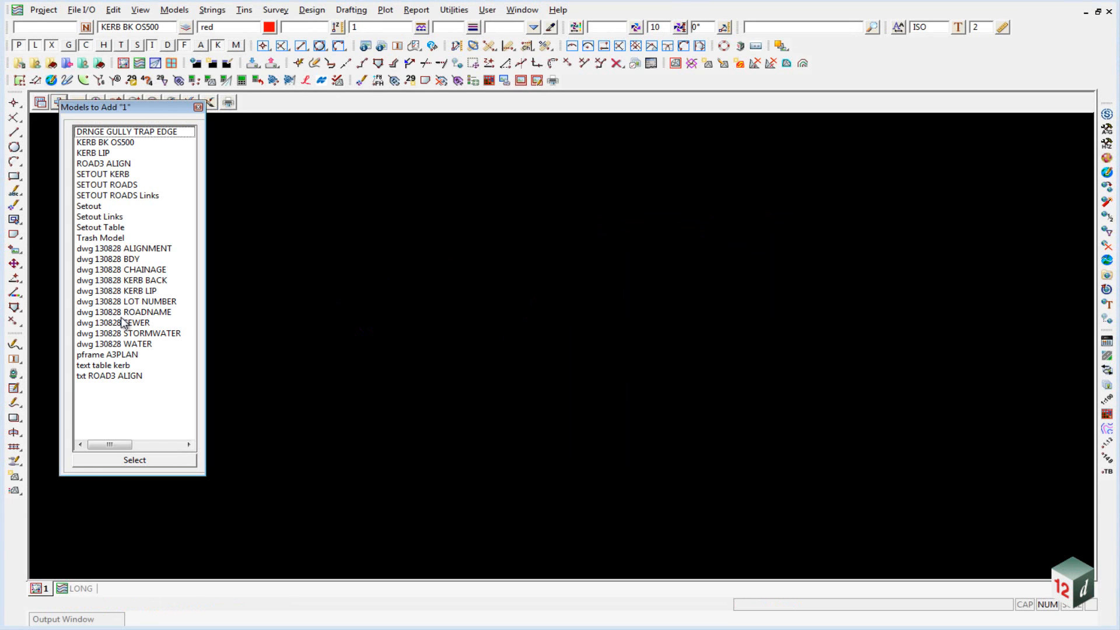
{"action": "left_click", "coordinate": [134, 459]}
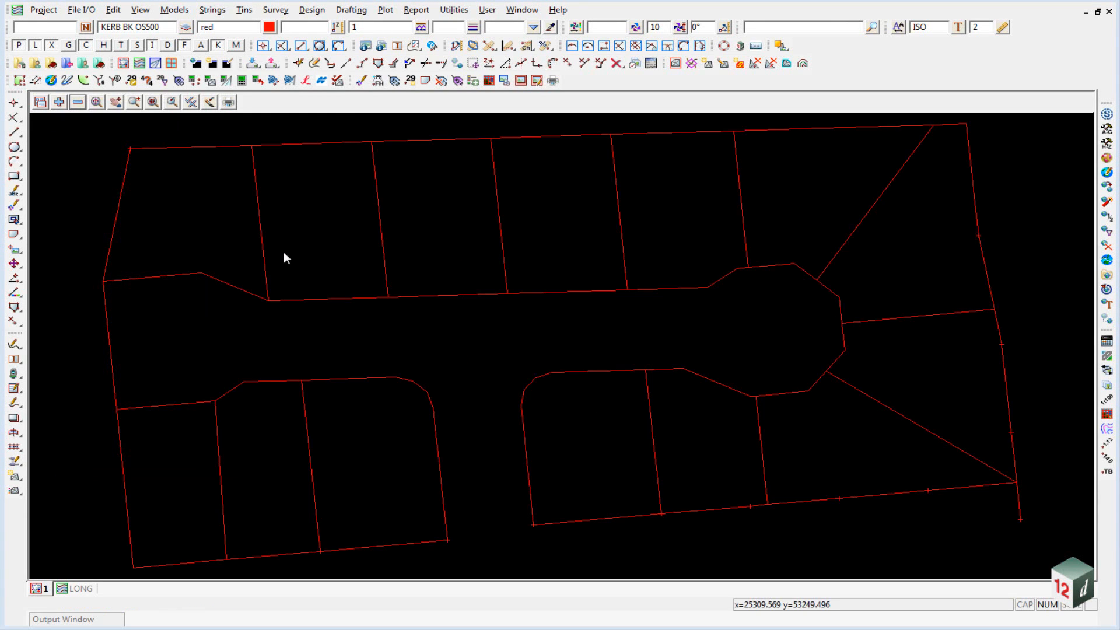
{"action": "mouse_move", "coordinate": [336, 244]}
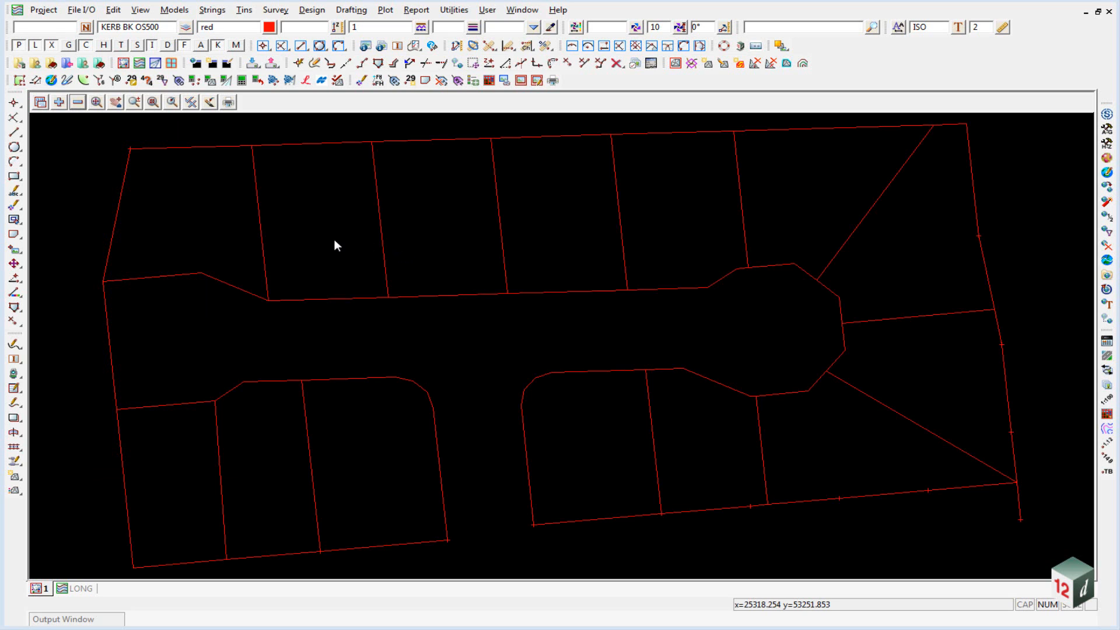
{"action": "mouse_move", "coordinate": [264, 165]}
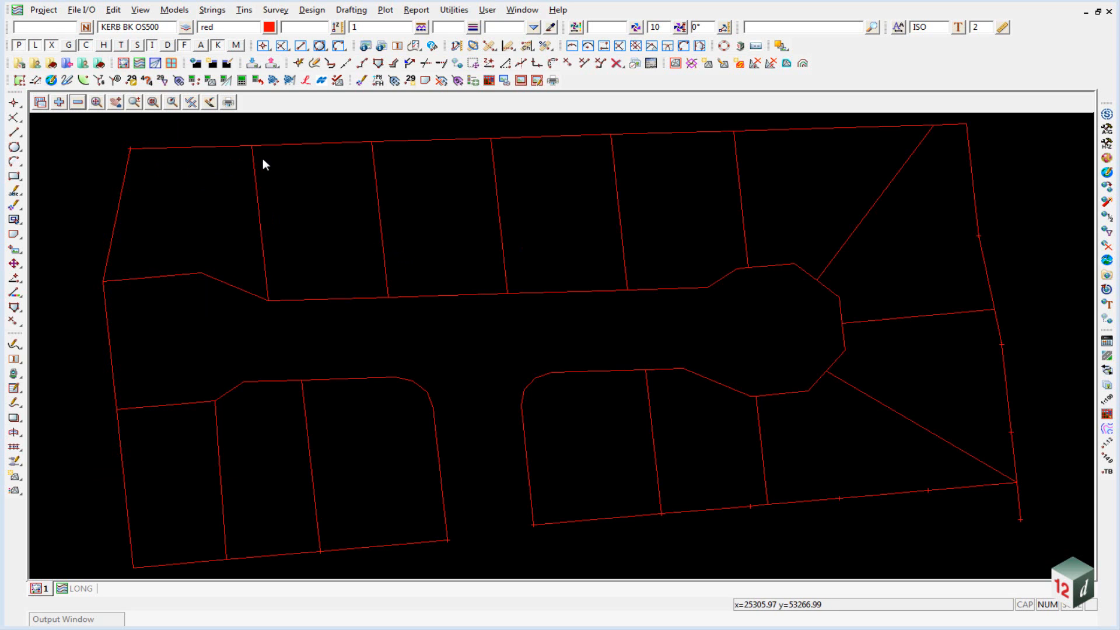
{"action": "mouse_move", "coordinate": [207, 170]}
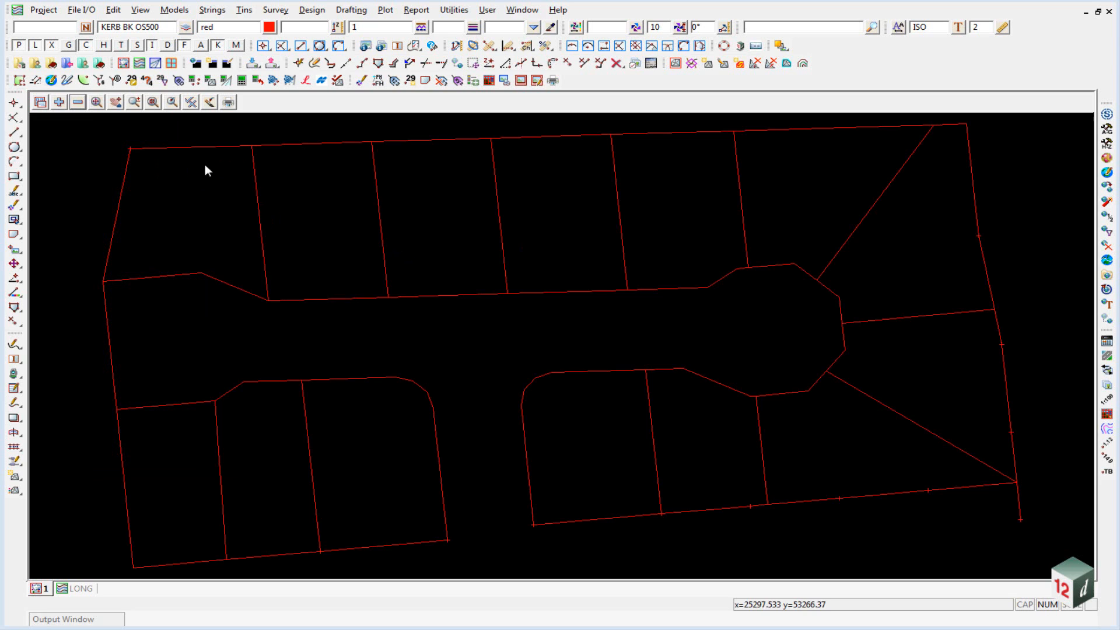
{"action": "mouse_move", "coordinate": [306, 396]}
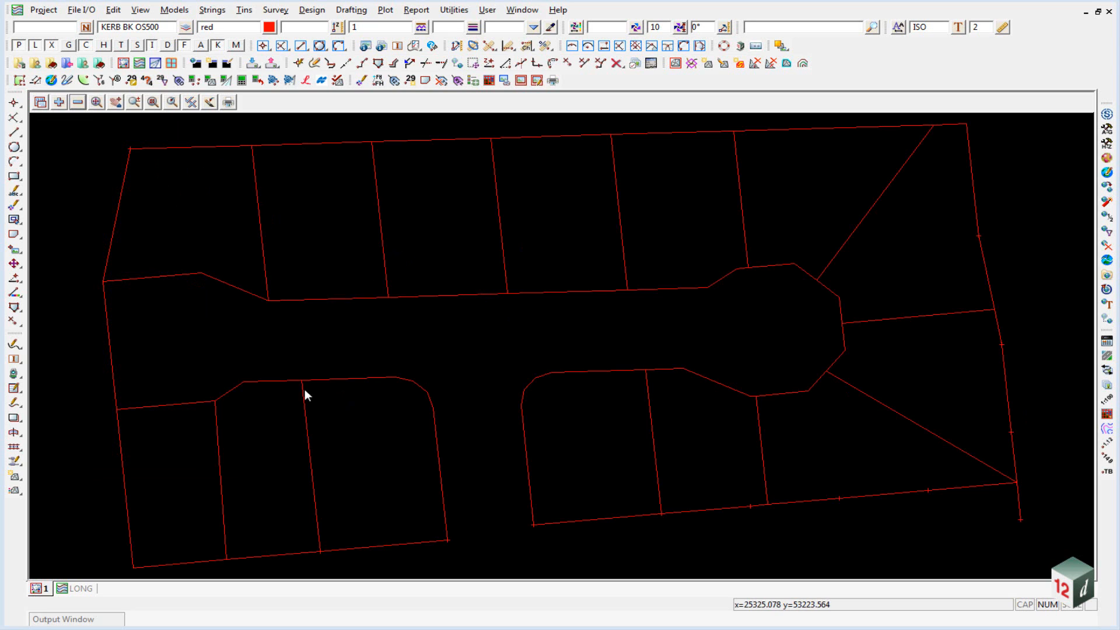
{"action": "mouse_move", "coordinate": [169, 159]}
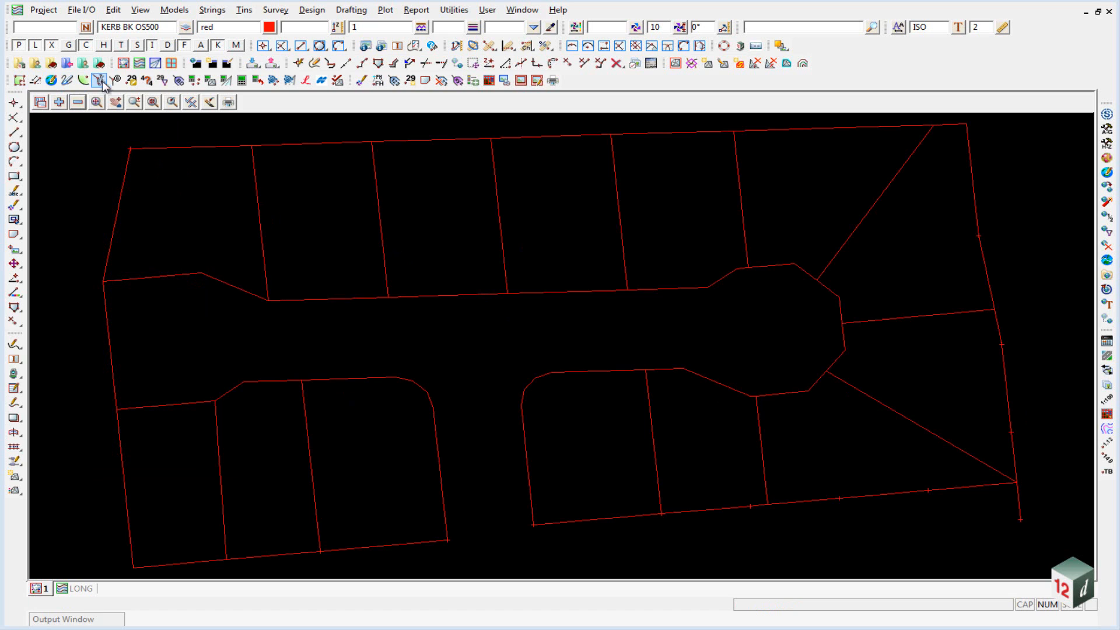
{"action": "mouse_move", "coordinate": [180, 80]}
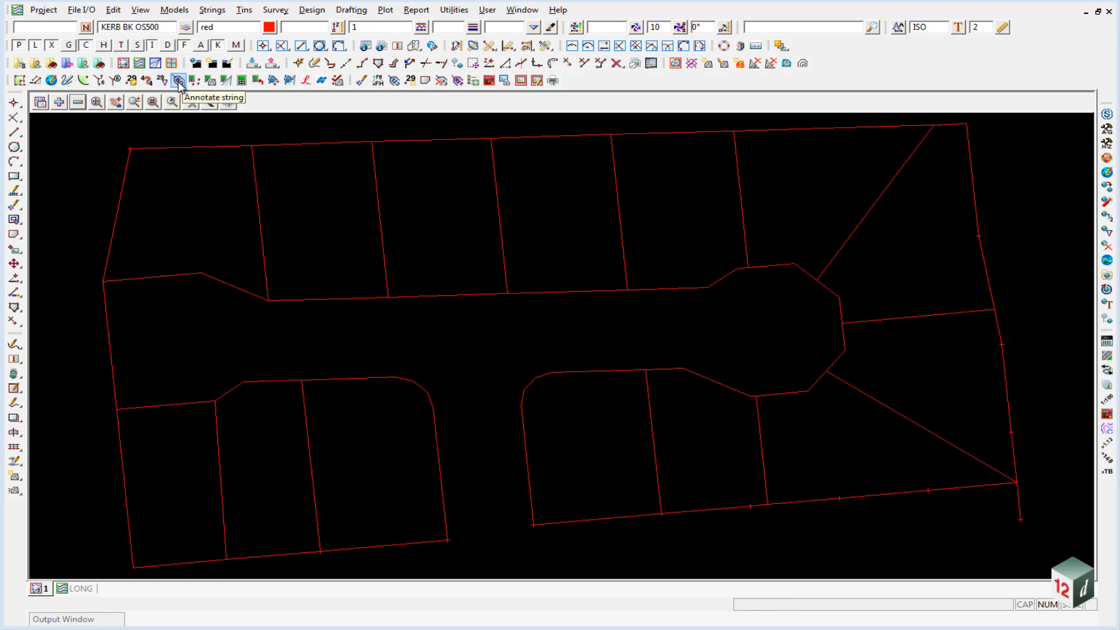
Open Bearing/Distance Label, load Detail.lbf from User Lib, and review the Bearing and Distance tabs
{"action": "left_click", "coordinate": [178, 80]}
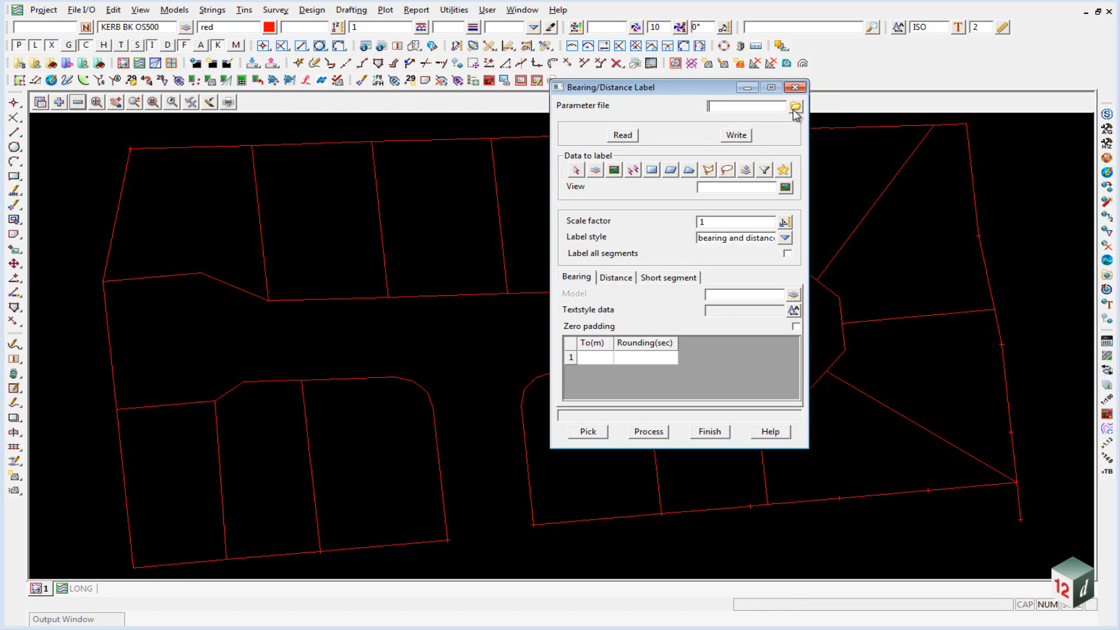
{"action": "left_click", "coordinate": [794, 105]}
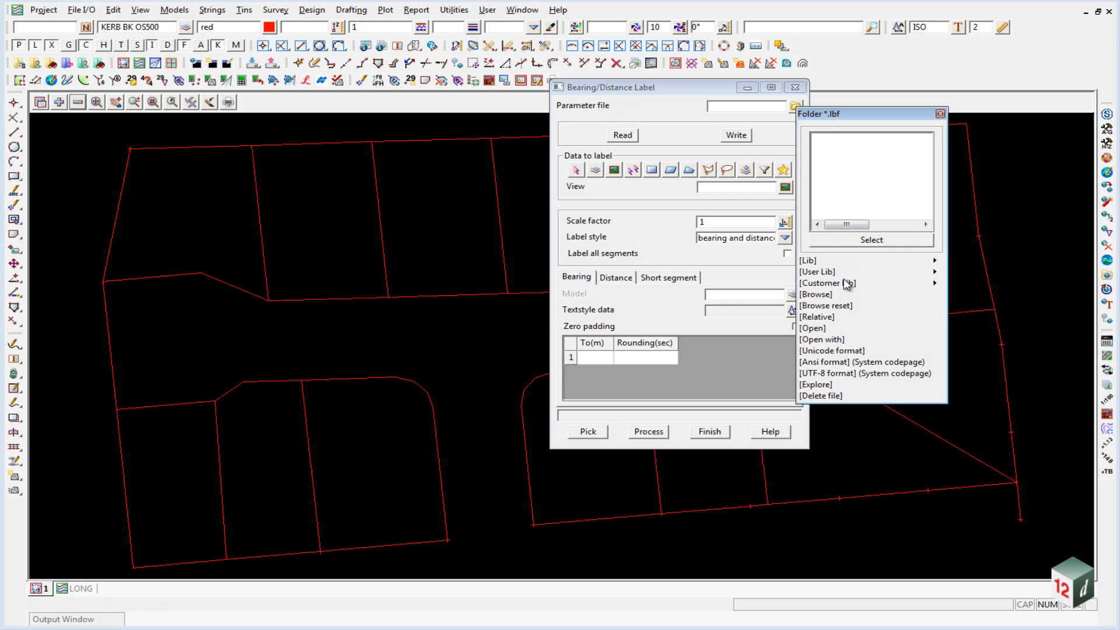
{"action": "left_click", "coordinate": [826, 283]}
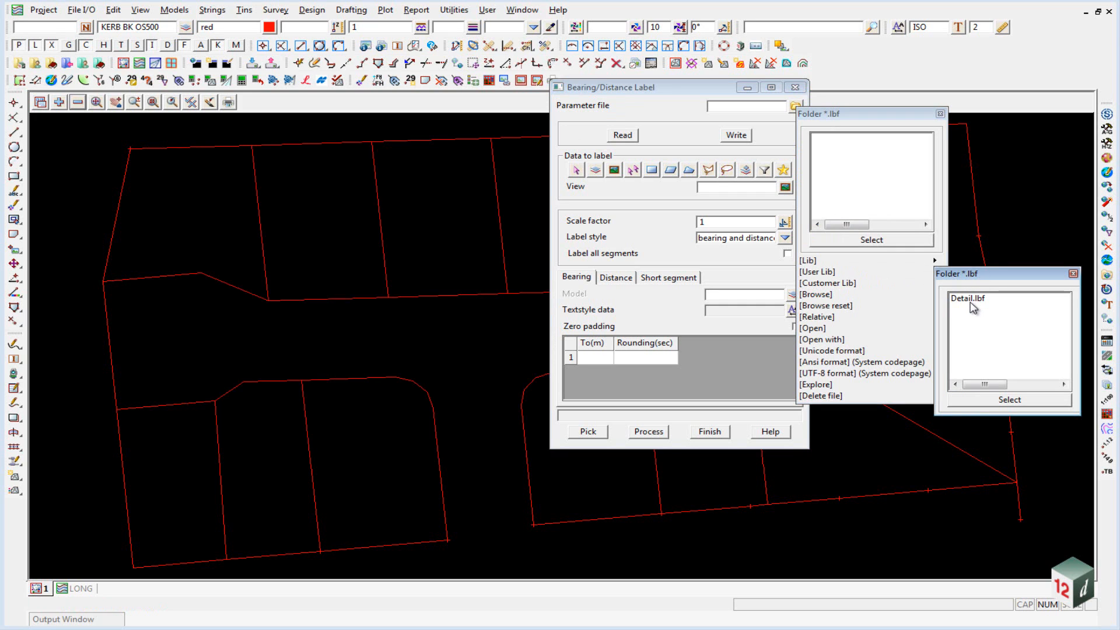
{"action": "left_click", "coordinate": [961, 298]}
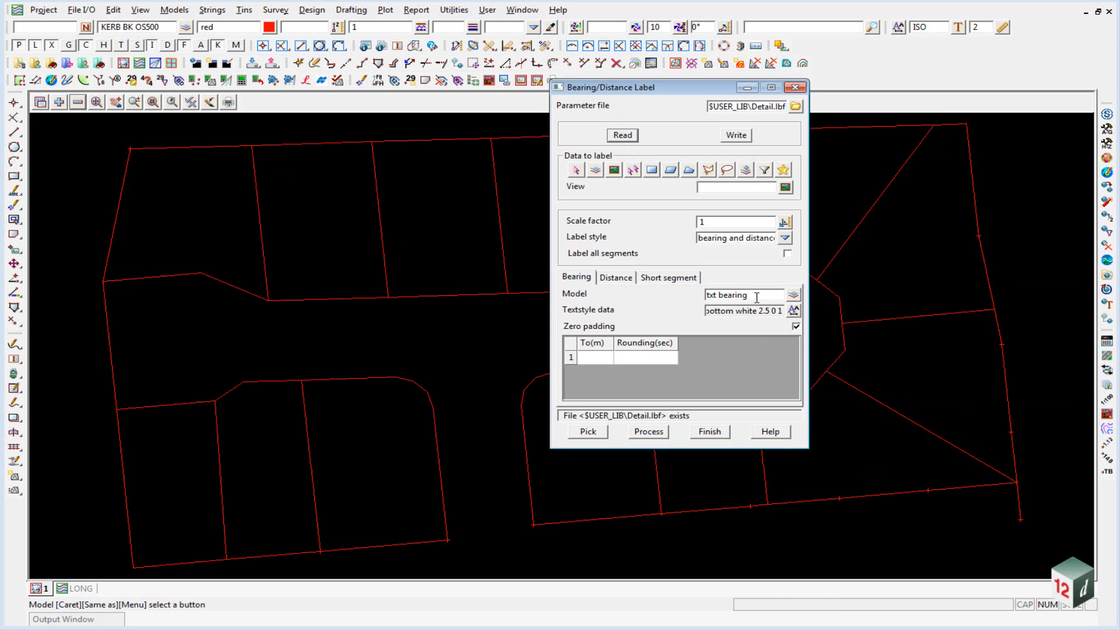
{"action": "left_click", "coordinate": [615, 277]}
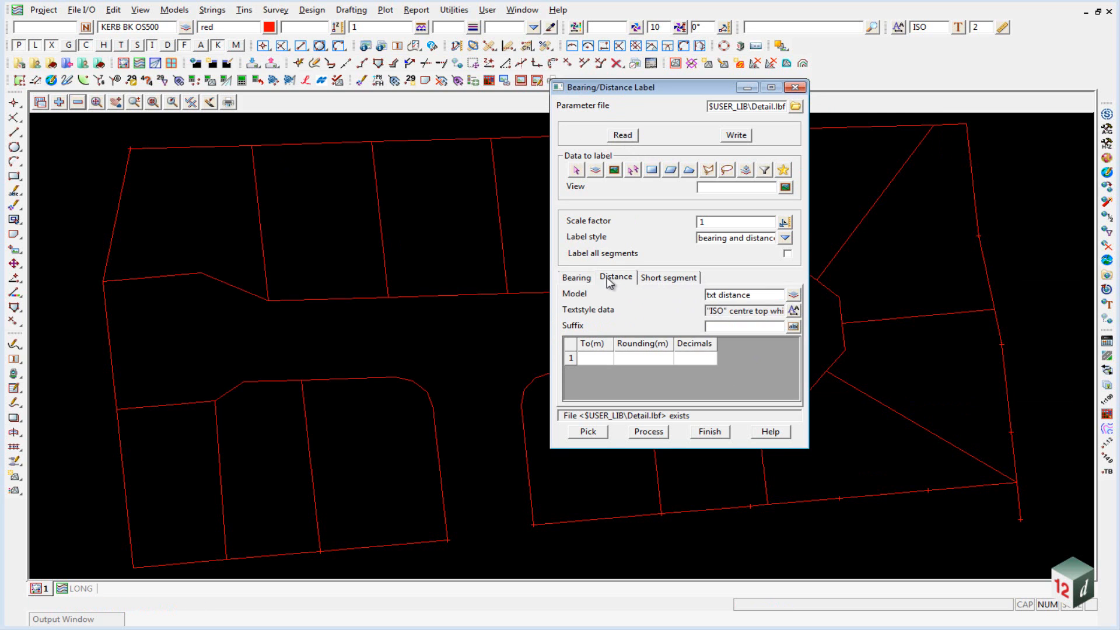
{"action": "left_click", "coordinate": [575, 277]}
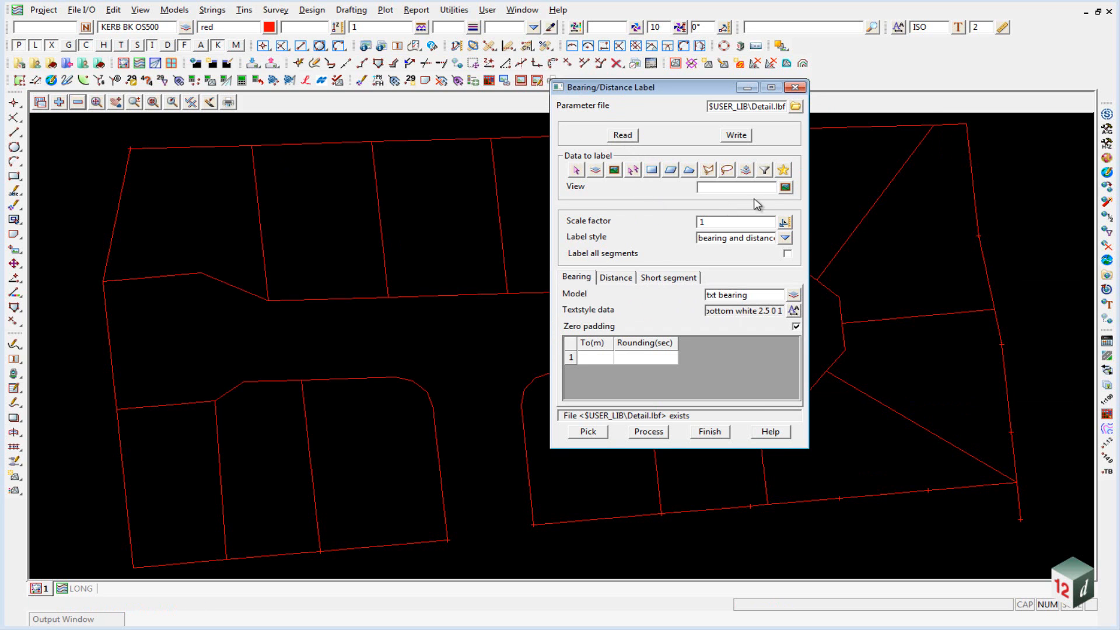
{"action": "mouse_move", "coordinate": [451, 233]}
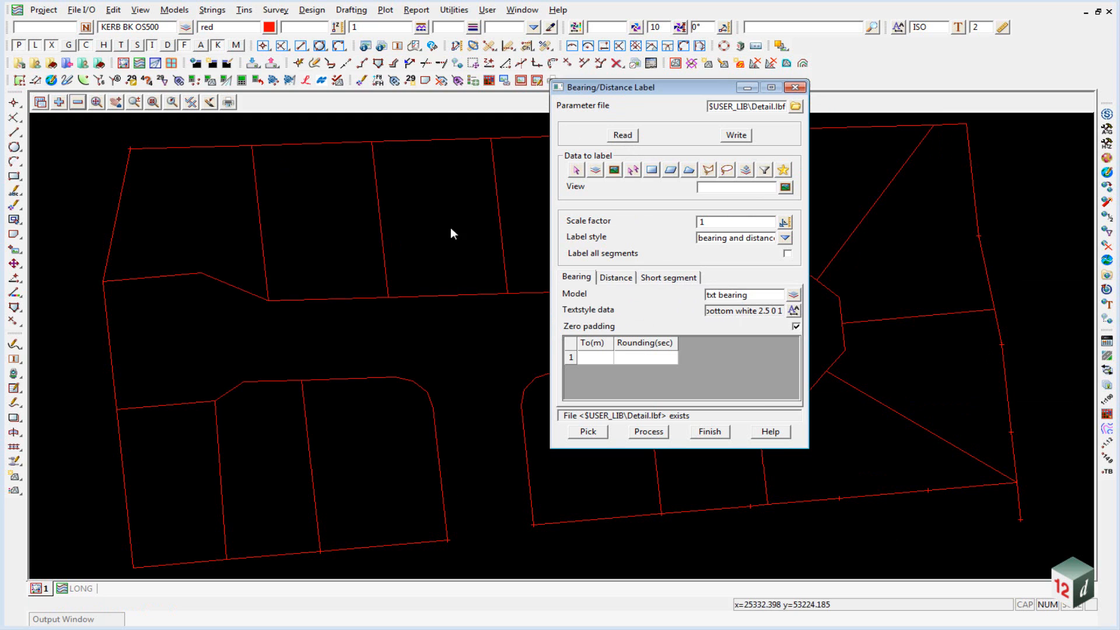
Label all segments of model dwg 130828 BDY with bearings and distances, then finish
{"action": "left_click", "coordinate": [614, 170]}
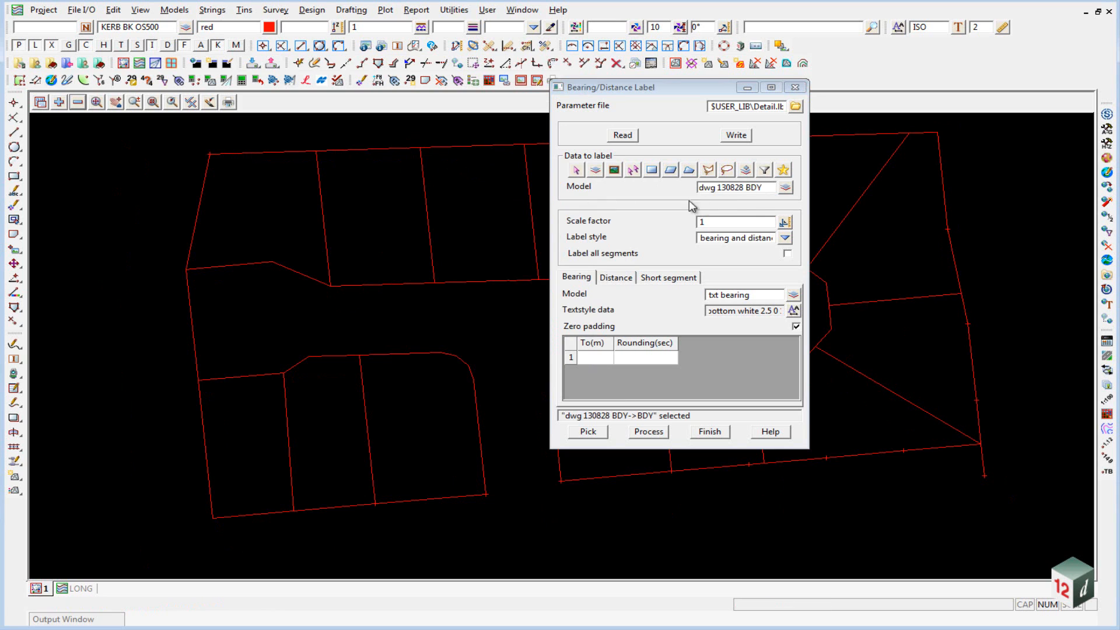
{"action": "mouse_move", "coordinate": [623, 225]}
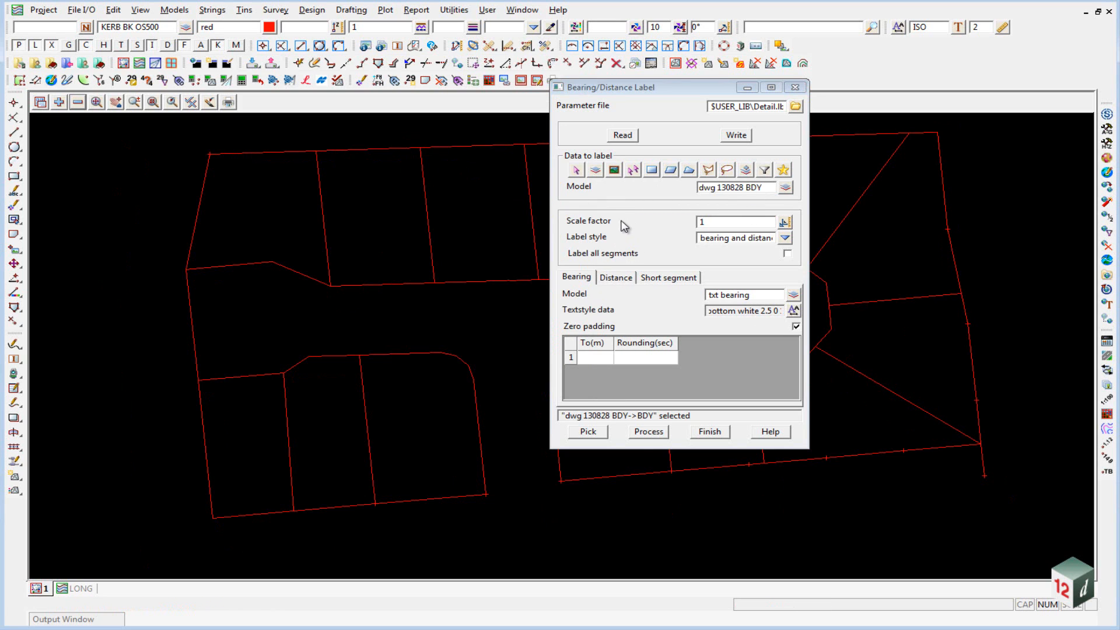
{"action": "mouse_move", "coordinate": [788, 257]}
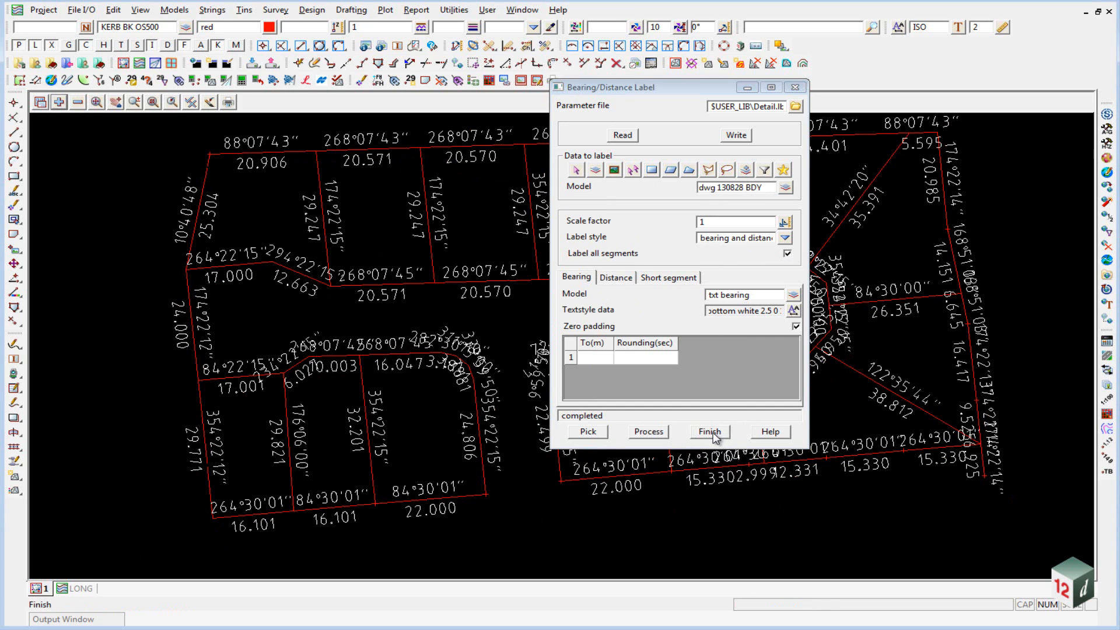
{"action": "left_click", "coordinate": [707, 431]}
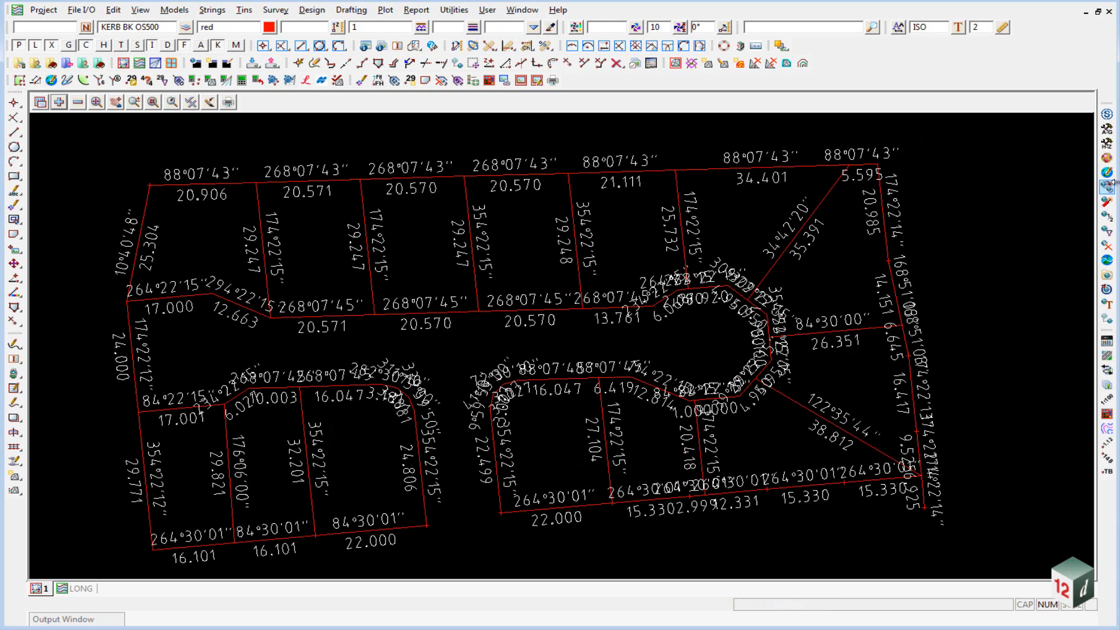
{"action": "mouse_move", "coordinate": [1003, 505]}
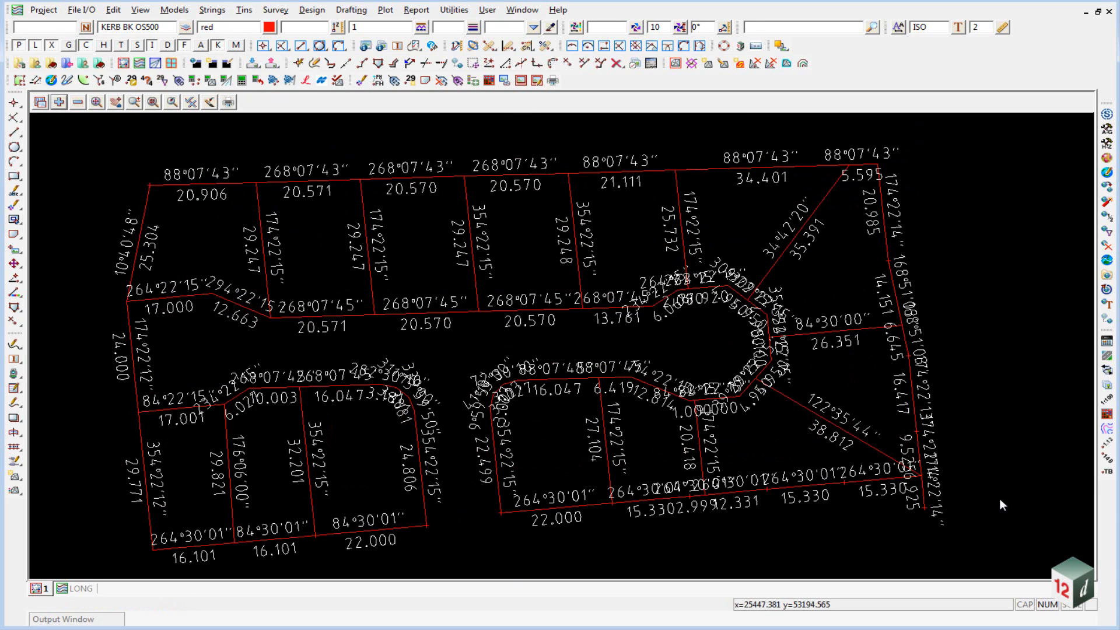
{"action": "mouse_move", "coordinate": [758, 567]}
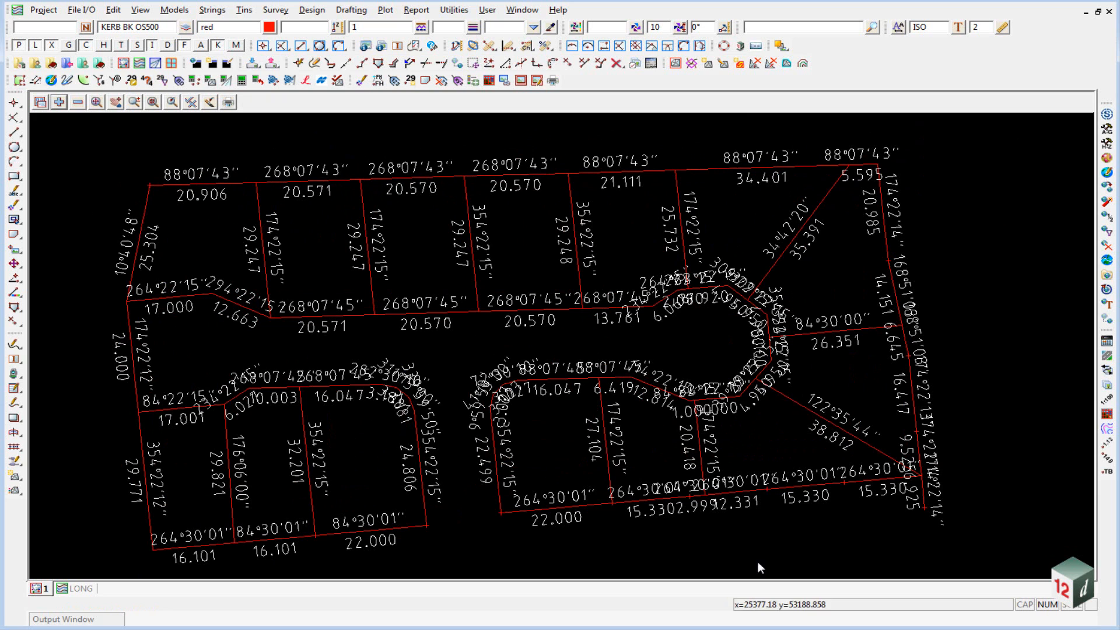
{"action": "mouse_move", "coordinate": [960, 413]}
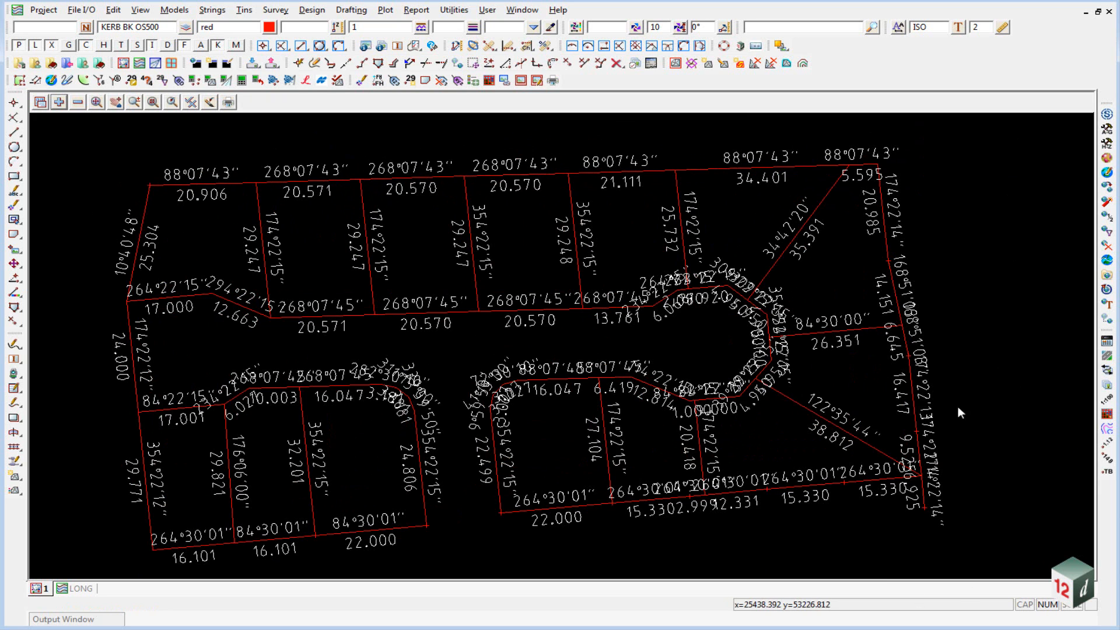
{"action": "mouse_move", "coordinate": [502, 283]}
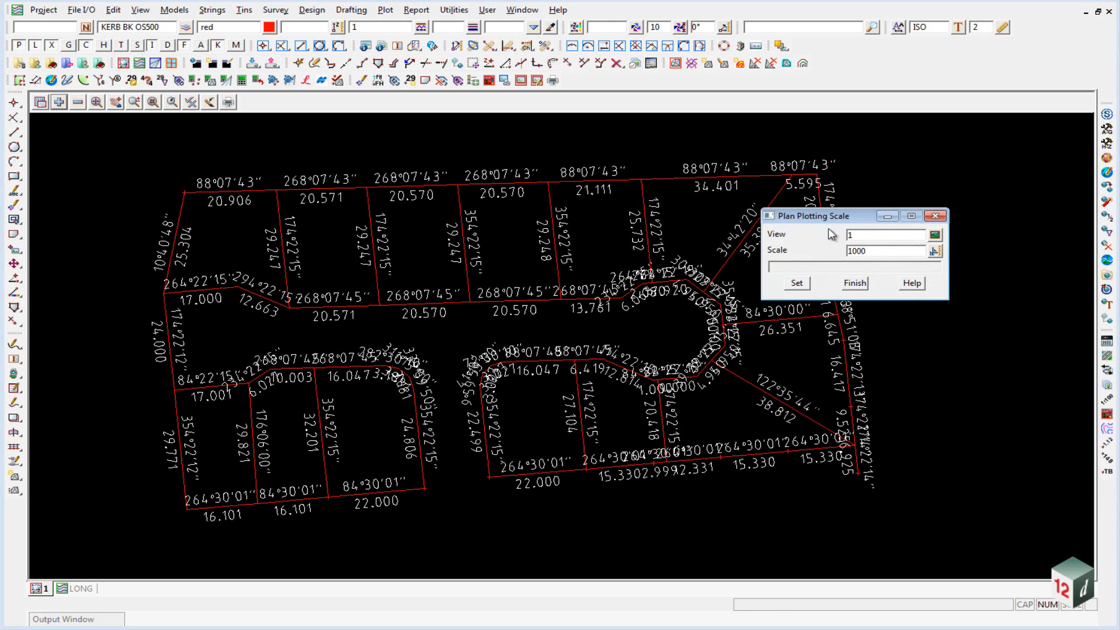
Set the View 1 plan plotting scale to 500
{"action": "triple_click", "coordinate": [884, 251]}
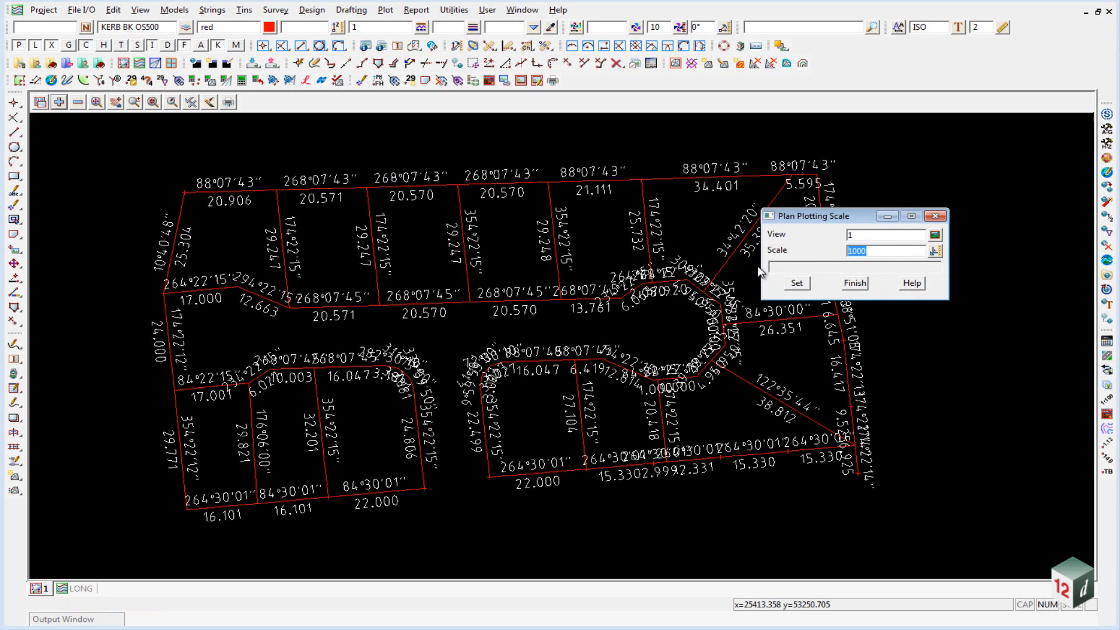
{"action": "type", "text": "500"}
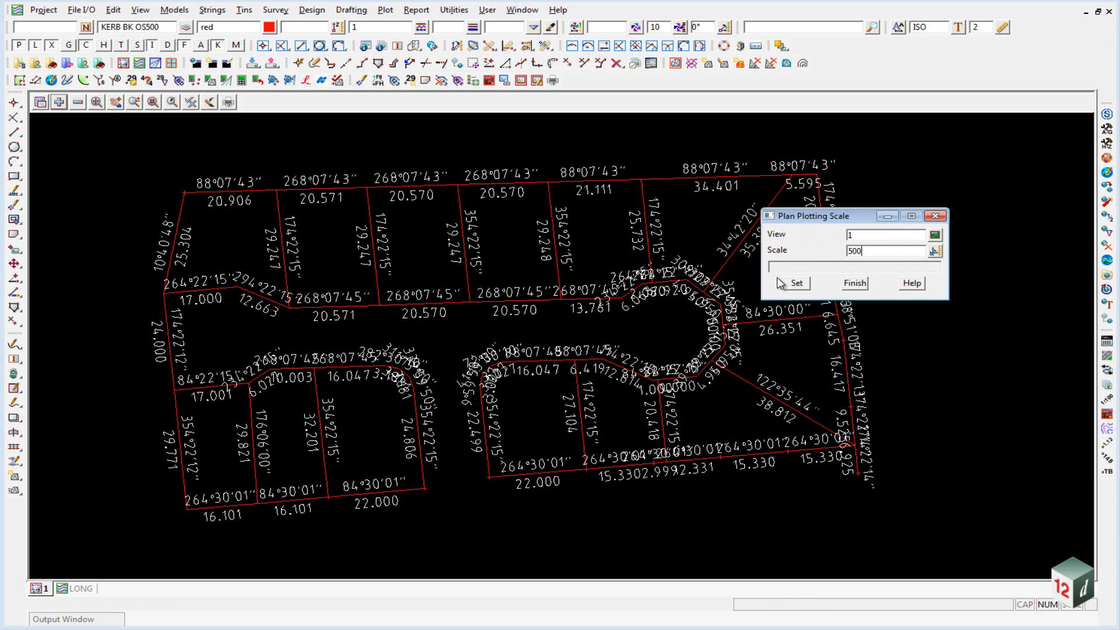
{"action": "left_click", "coordinate": [795, 283]}
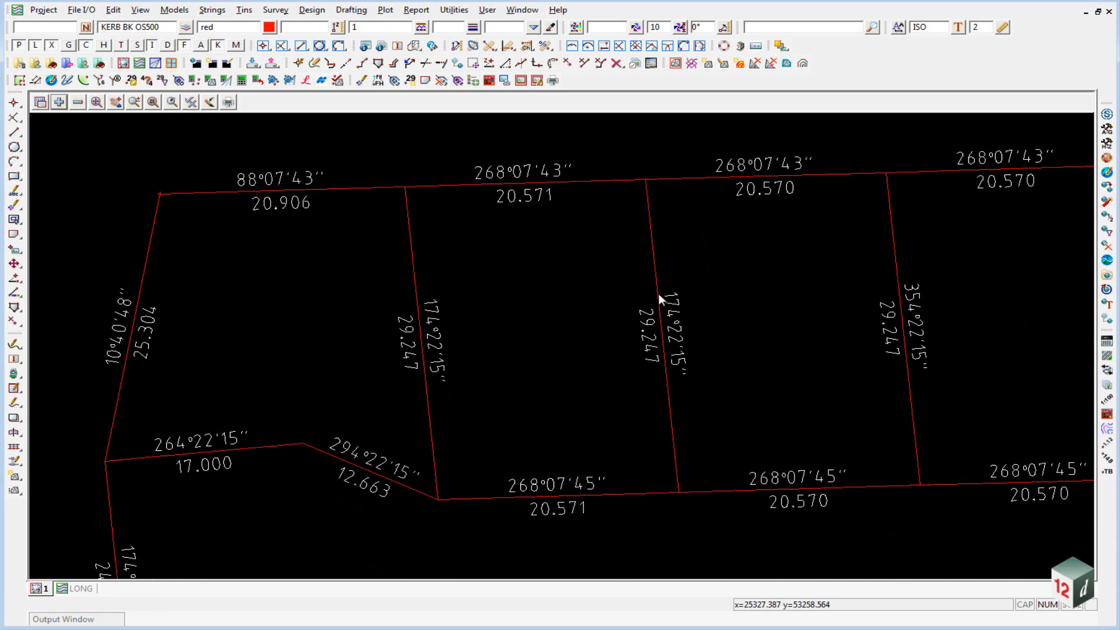
{"action": "mouse_move", "coordinate": [184, 159]}
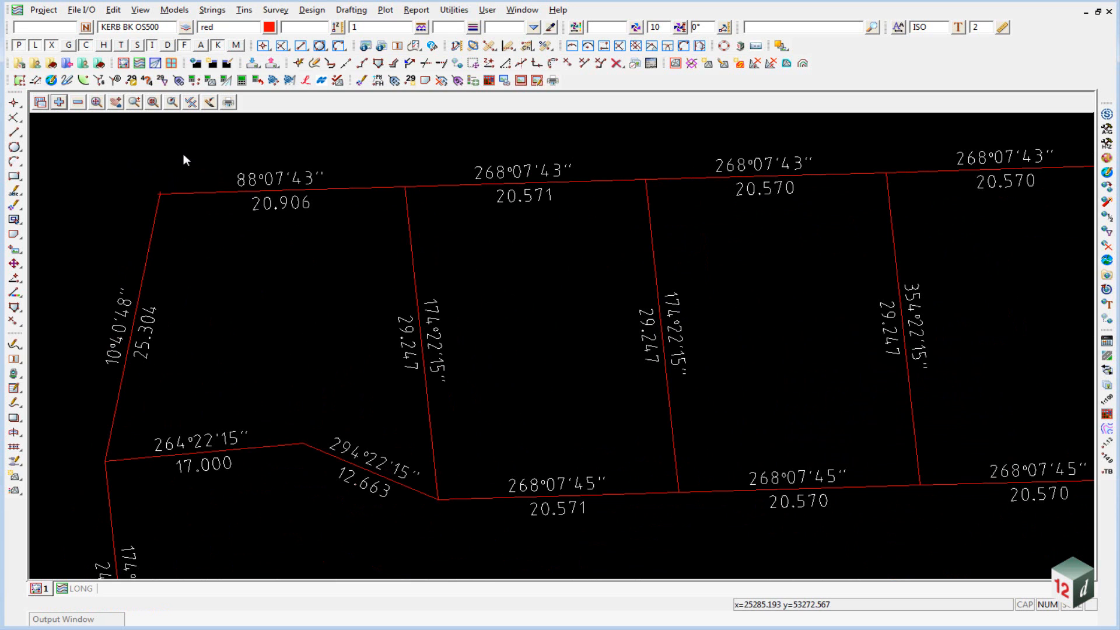
{"action": "mouse_move", "coordinate": [340, 284]}
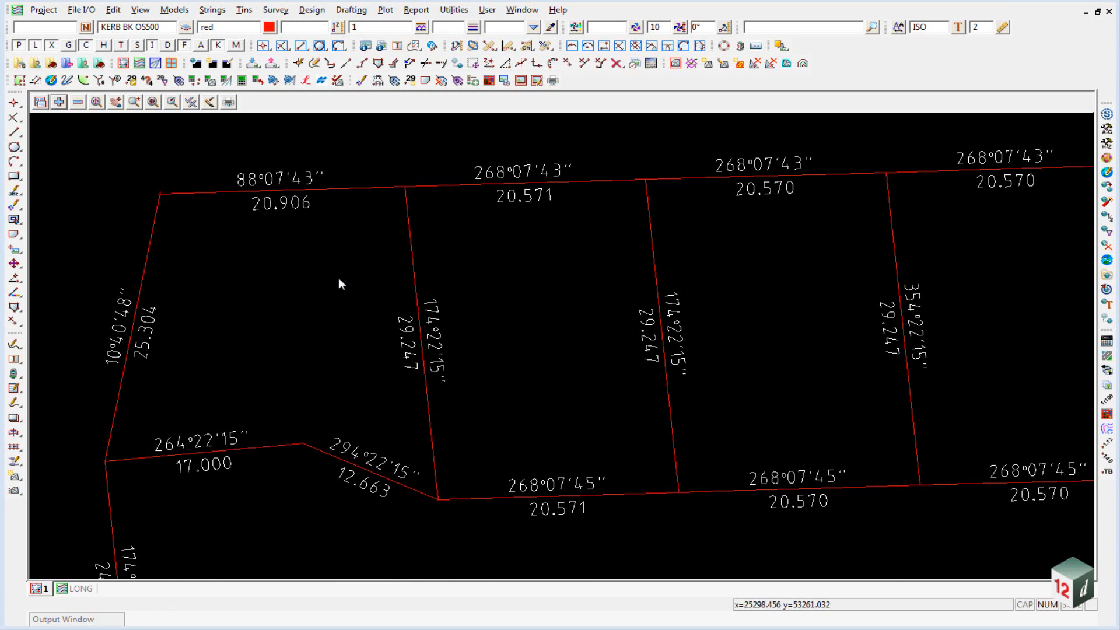
{"action": "mouse_move", "coordinate": [320, 209]}
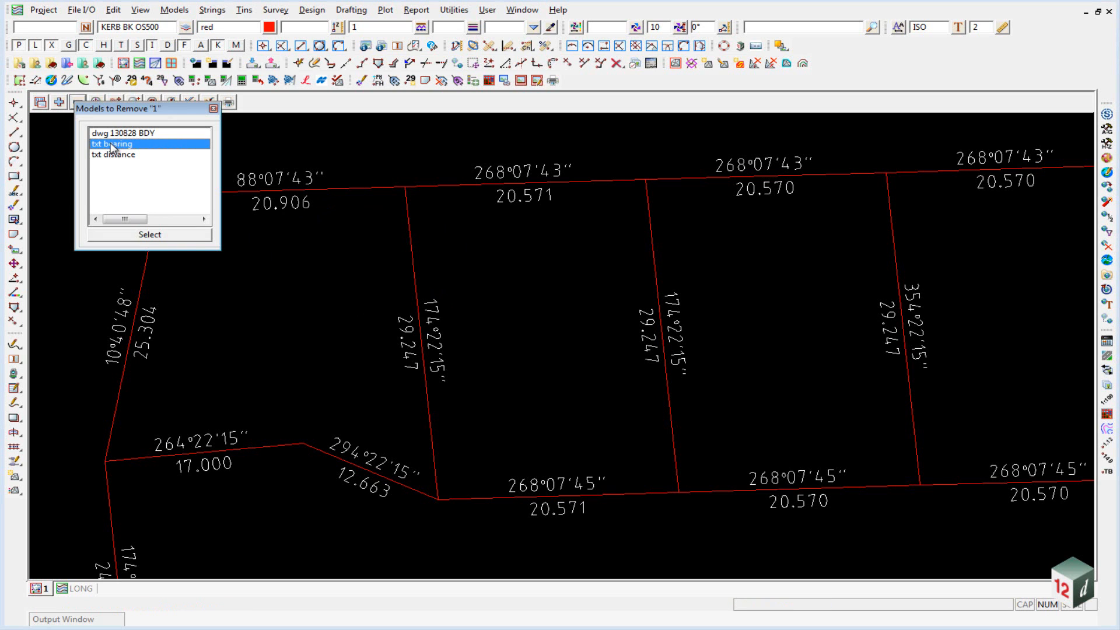
Remove the txt bearing model from view 1
{"action": "left_click", "coordinate": [149, 234]}
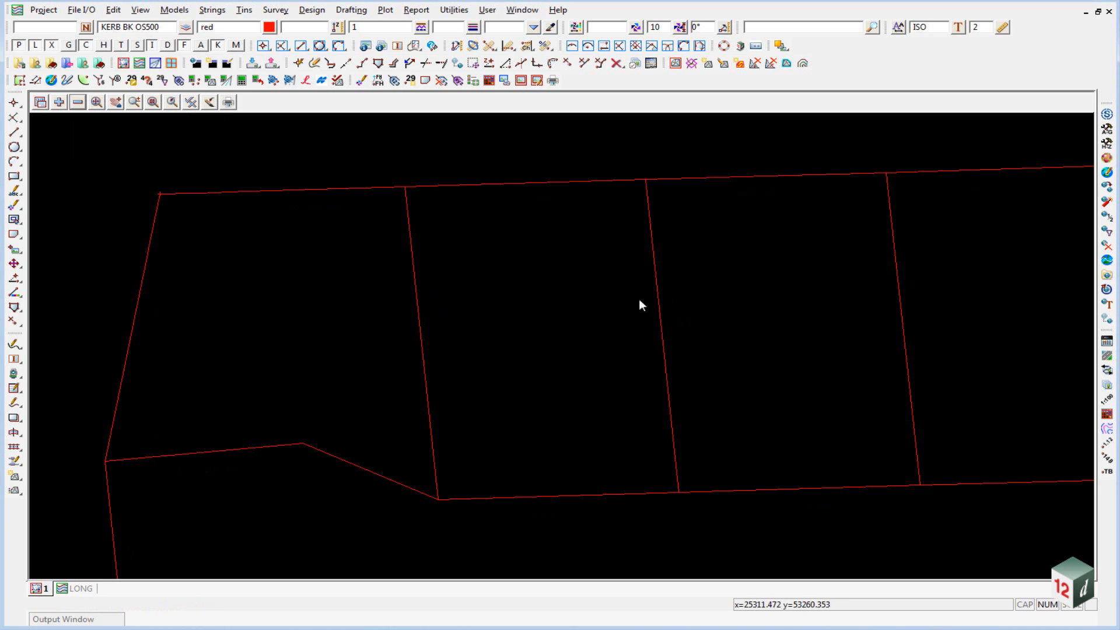
{"action": "mouse_move", "coordinate": [245, 273]}
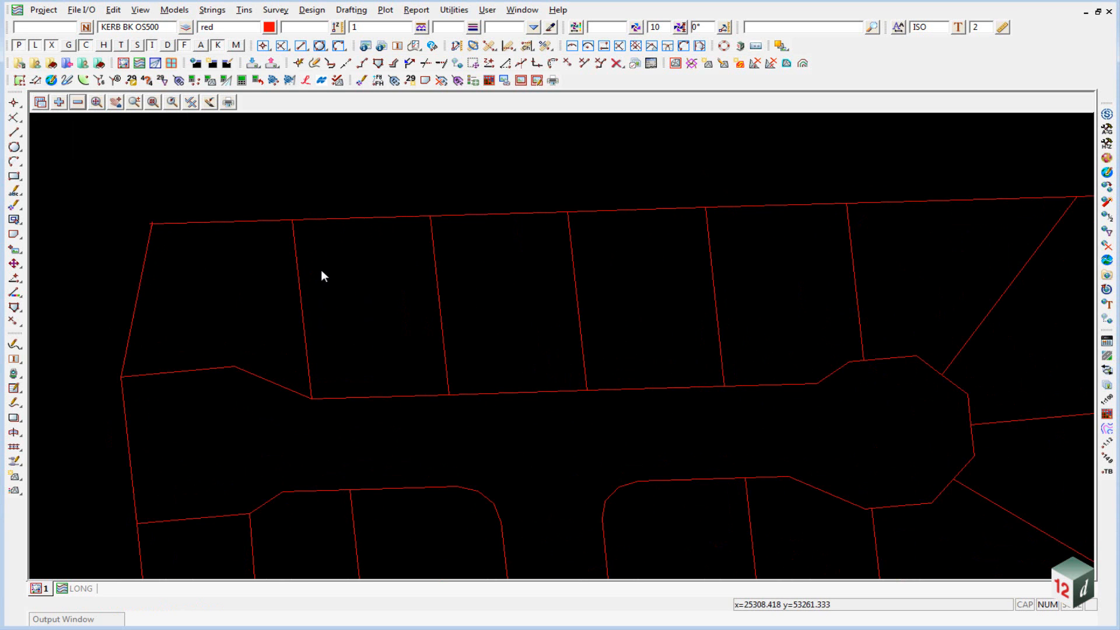
{"action": "mouse_move", "coordinate": [389, 143]}
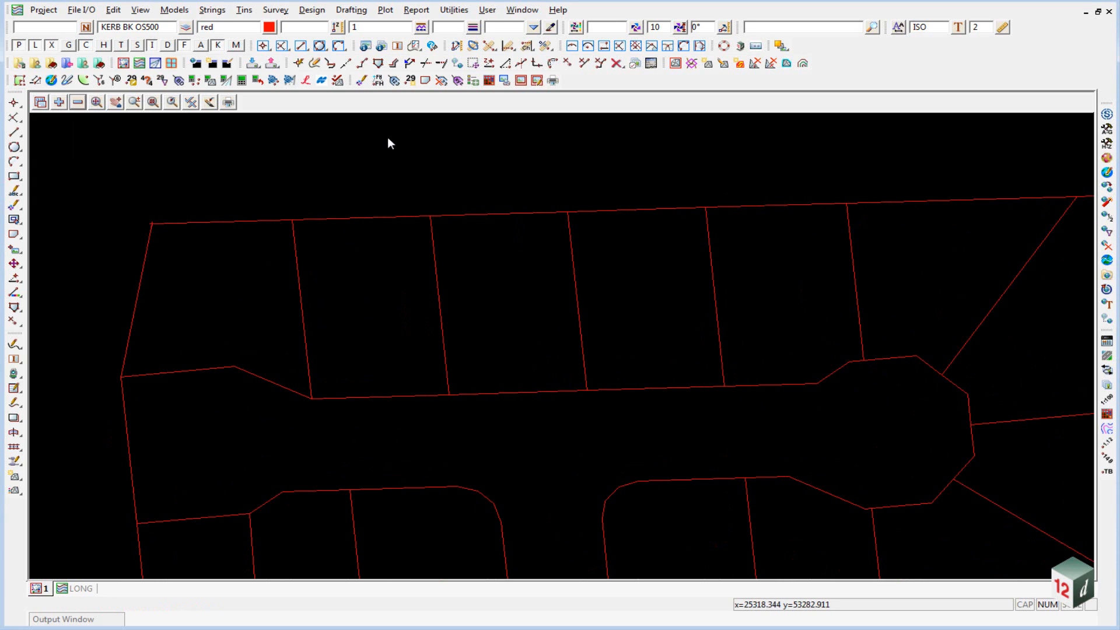
{"action": "mouse_move", "coordinate": [181, 137]}
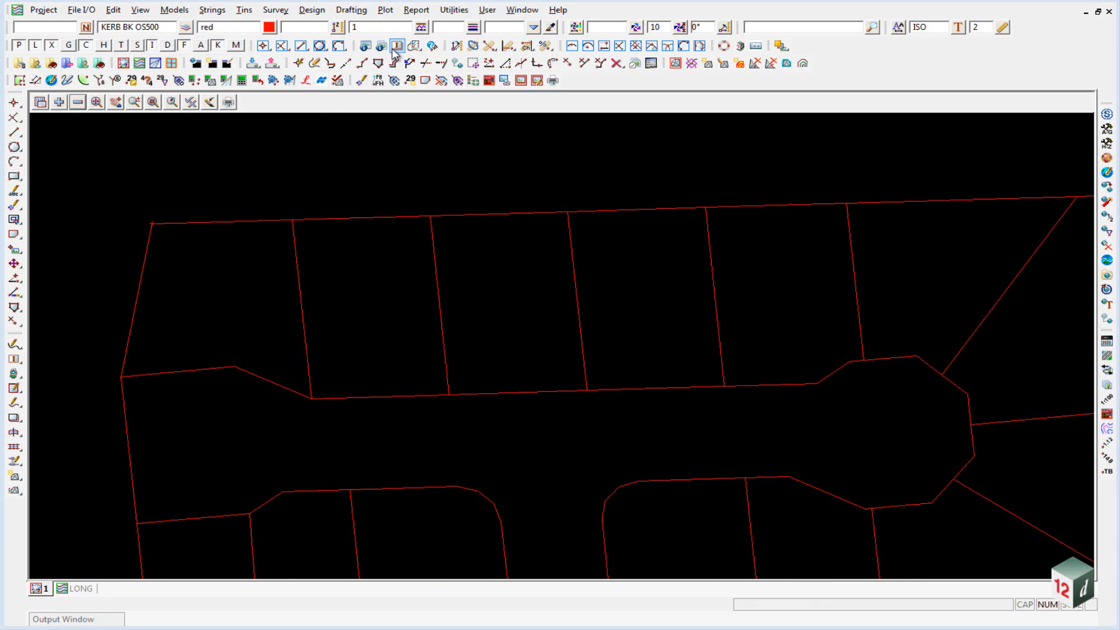
{"action": "mouse_move", "coordinate": [432, 47]}
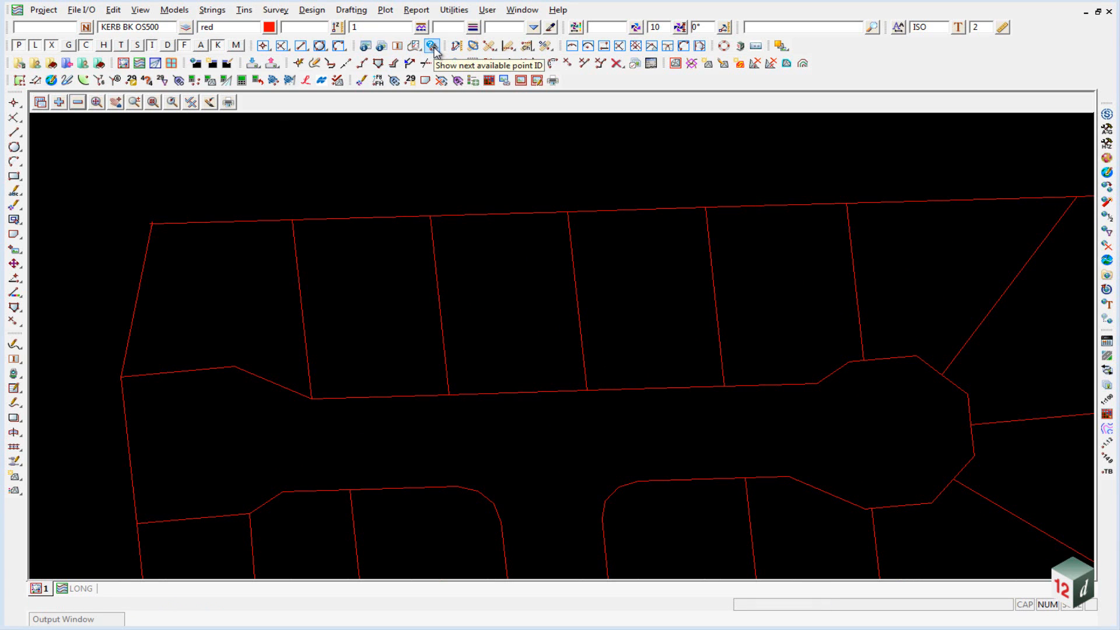
Check the next available point ID (33) and dismiss the message
{"action": "left_click", "coordinate": [433, 46]}
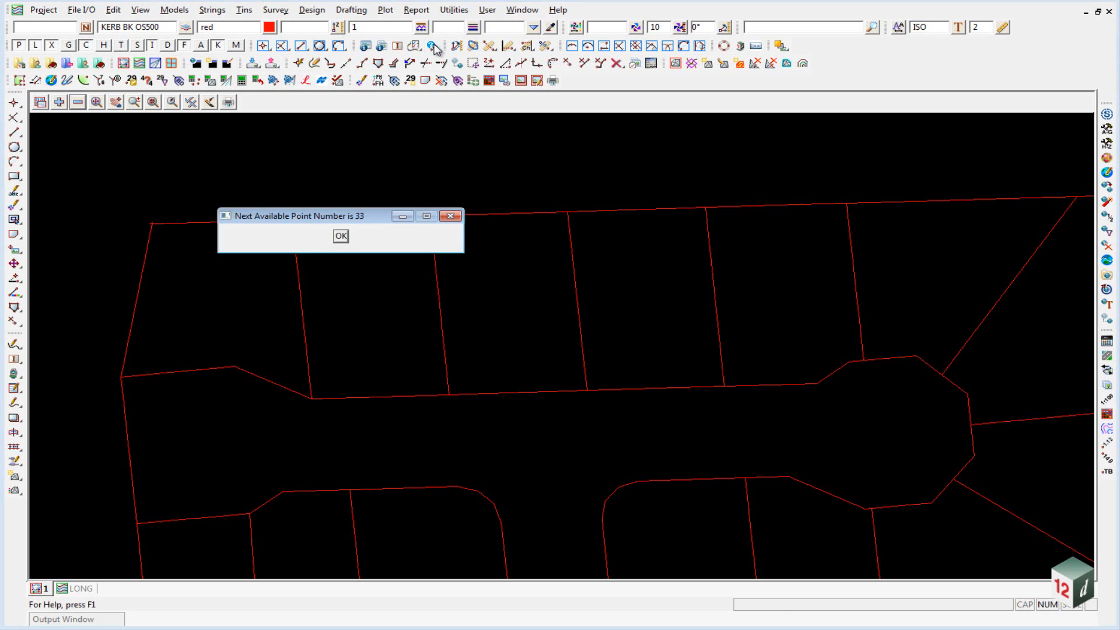
{"action": "mouse_move", "coordinate": [362, 225]}
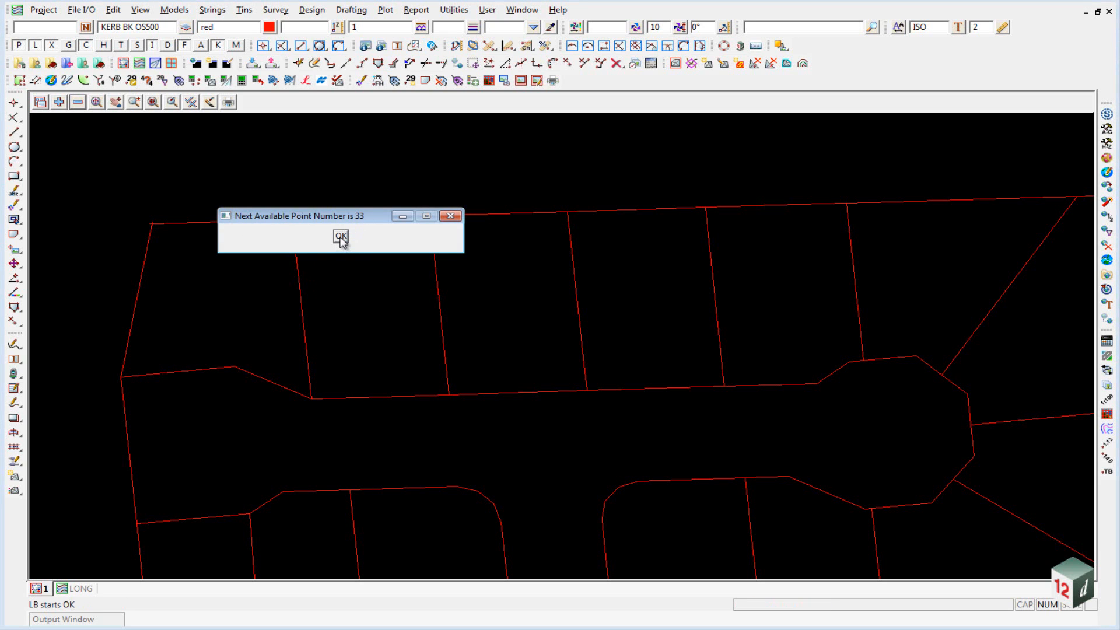
{"action": "left_click", "coordinate": [340, 236]}
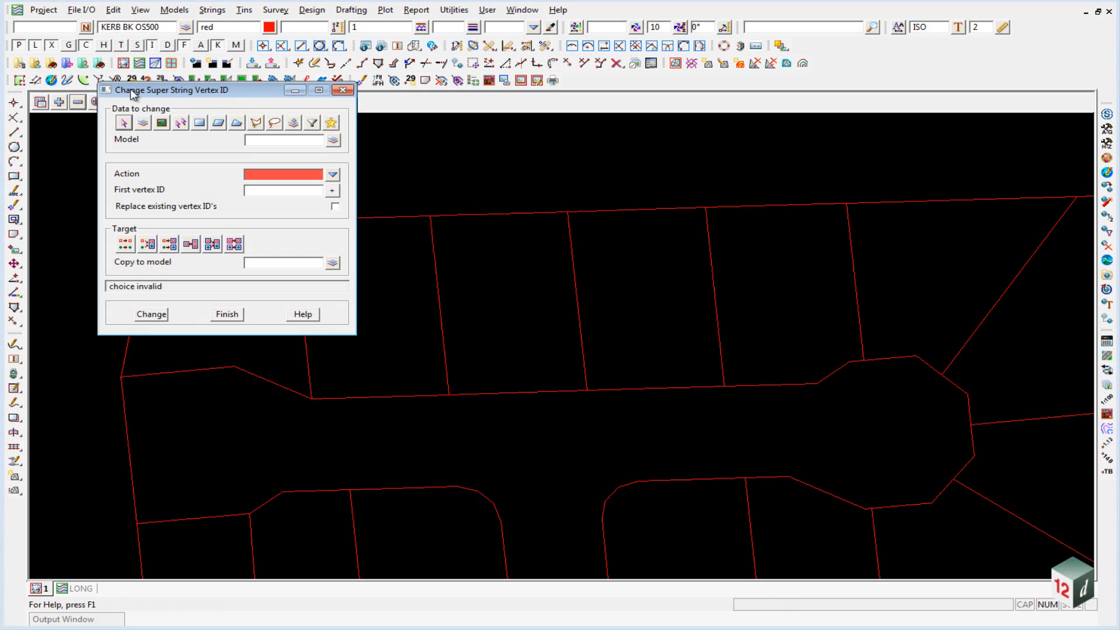
Set dwg 130828 BDY vertex IDs starting at 33, keeping strings in their original model
{"action": "left_click_drag", "start_coordinate": [171, 89], "coordinate": [529, 145]}
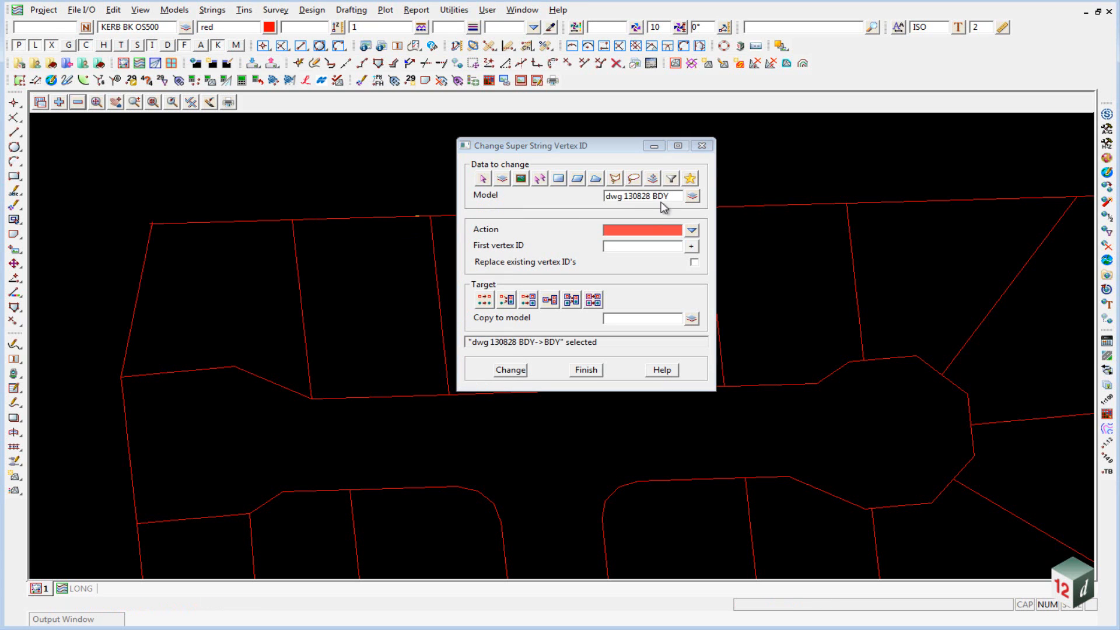
{"action": "mouse_move", "coordinate": [659, 194]}
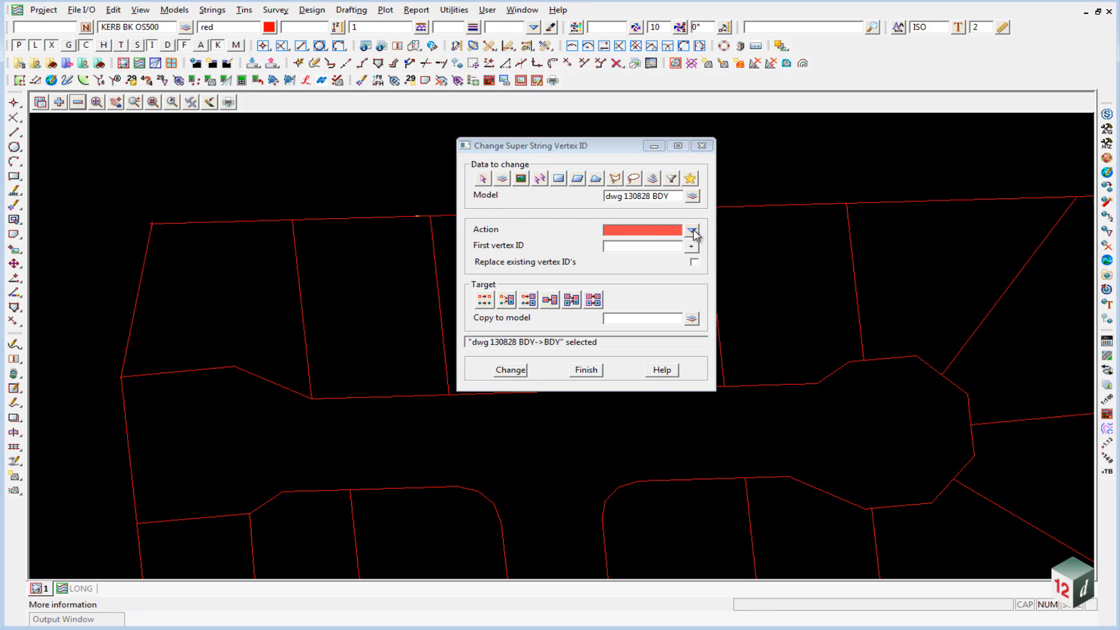
{"action": "left_click", "coordinate": [690, 229]}
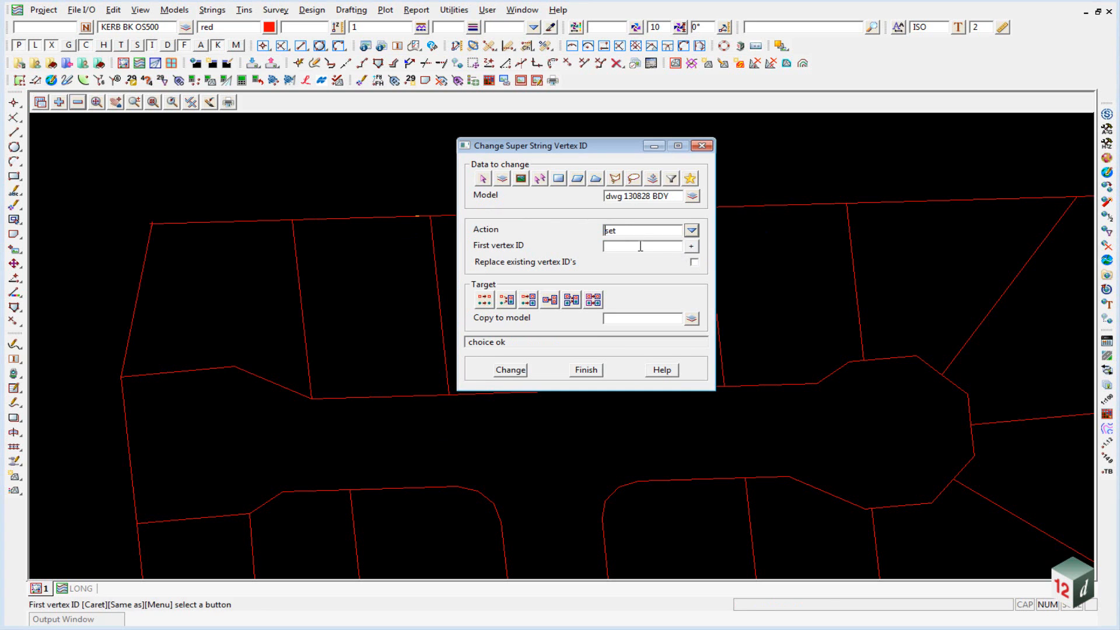
{"action": "type", "text": "33"}
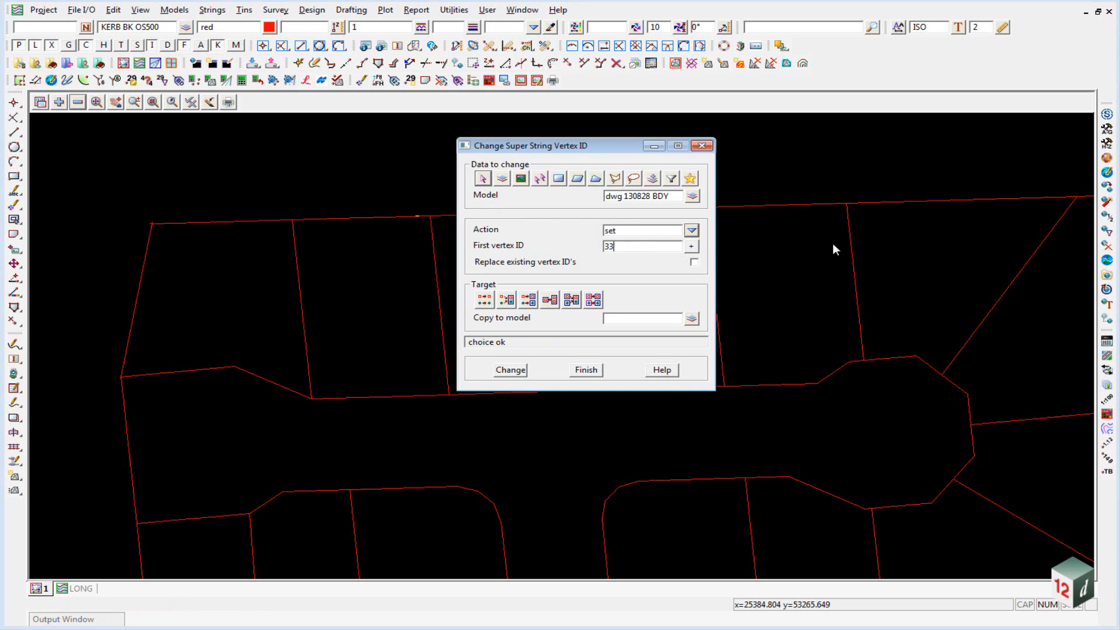
{"action": "mouse_move", "coordinate": [729, 284]}
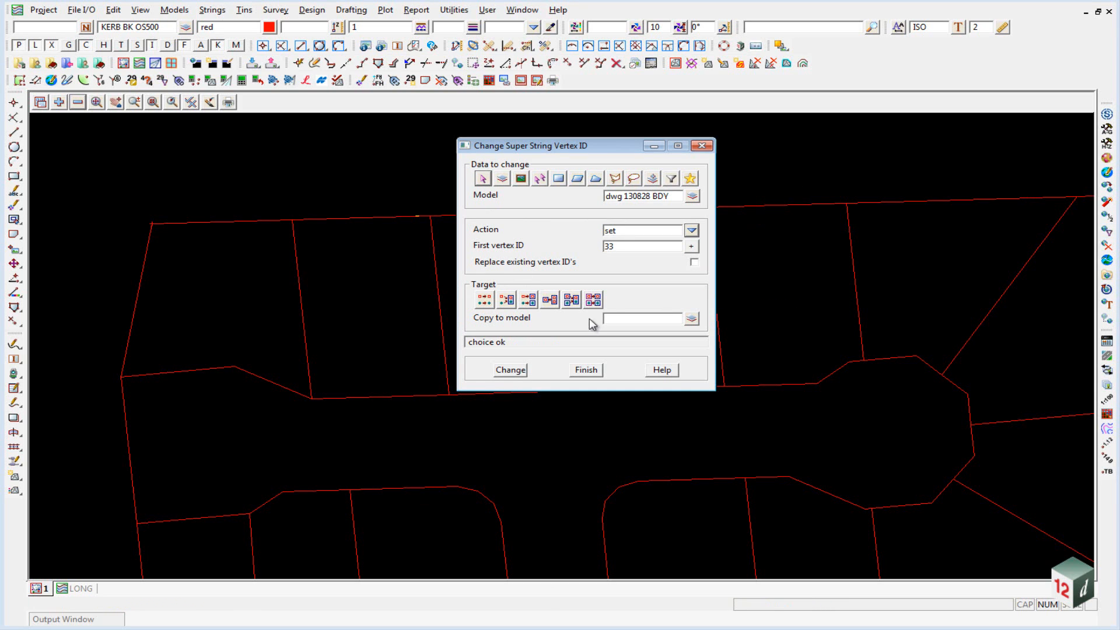
{"action": "mouse_move", "coordinate": [483, 300]}
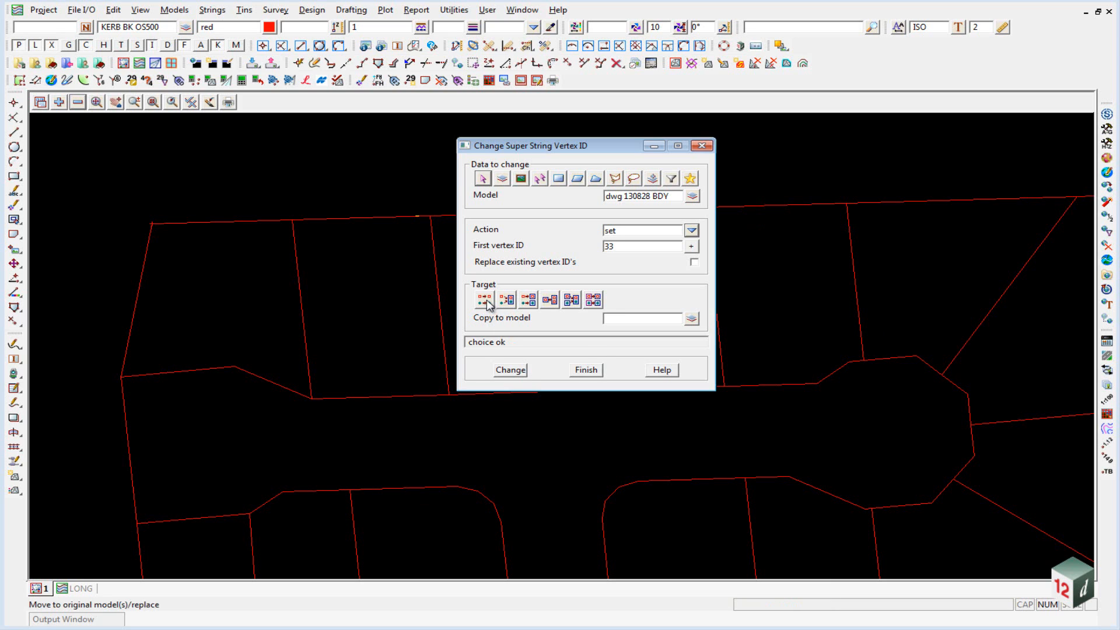
{"action": "left_click", "coordinate": [483, 299]}
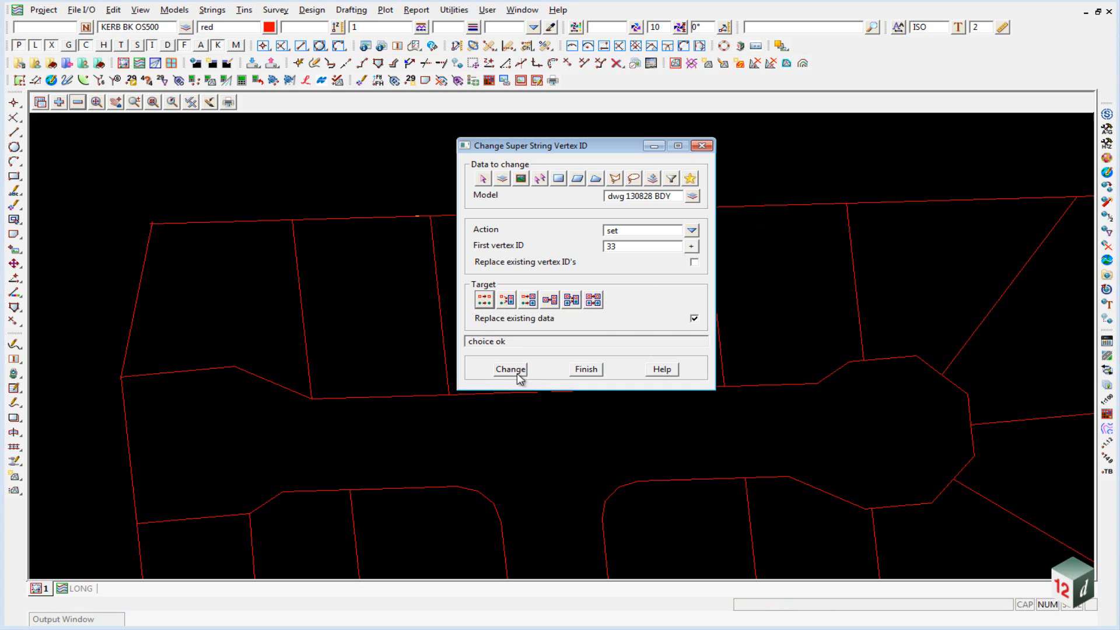
{"action": "left_click", "coordinate": [510, 369]}
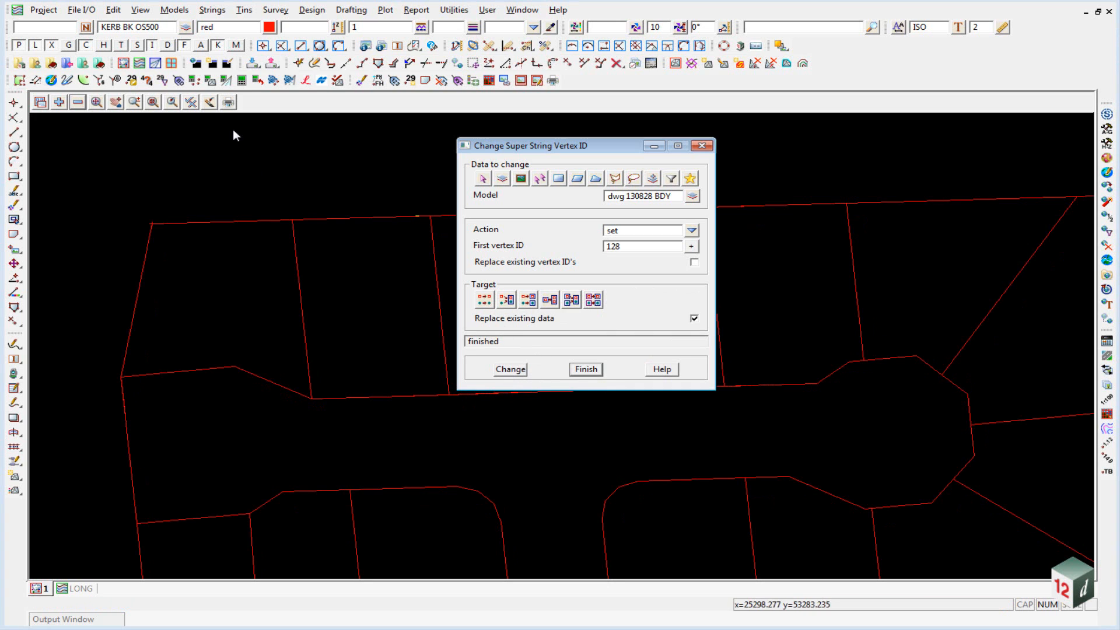
Toggle on Point id's display in the view and inquire the top boundary string
{"action": "left_click", "coordinate": [188, 101]}
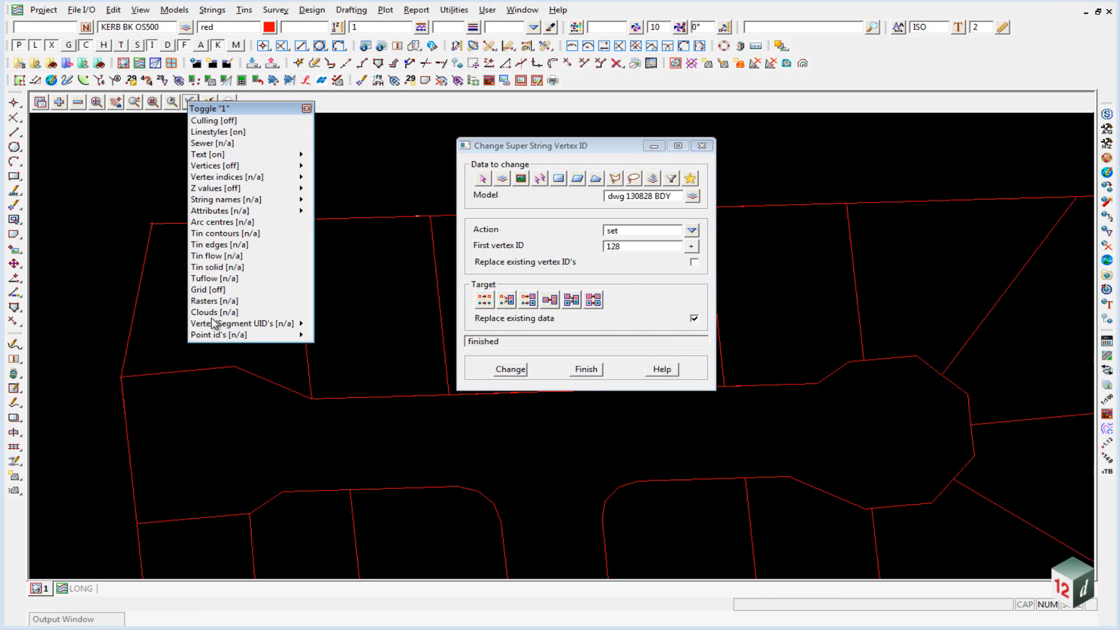
{"action": "left_click", "coordinate": [226, 176]}
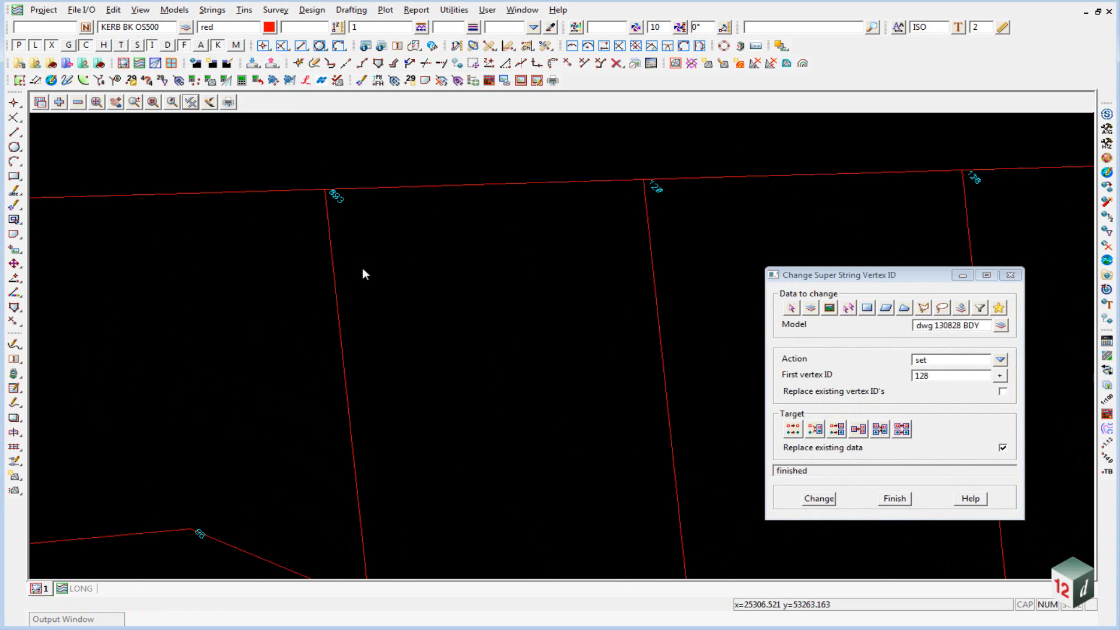
{"action": "left_click", "coordinate": [467, 182]}
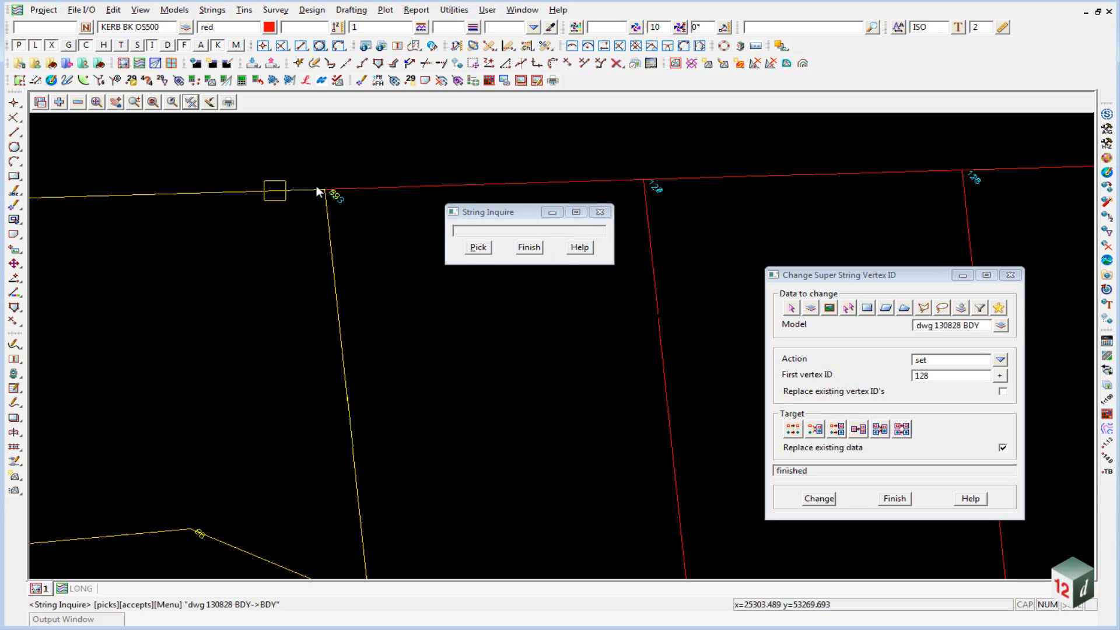
{"action": "mouse_move", "coordinate": [334, 194]}
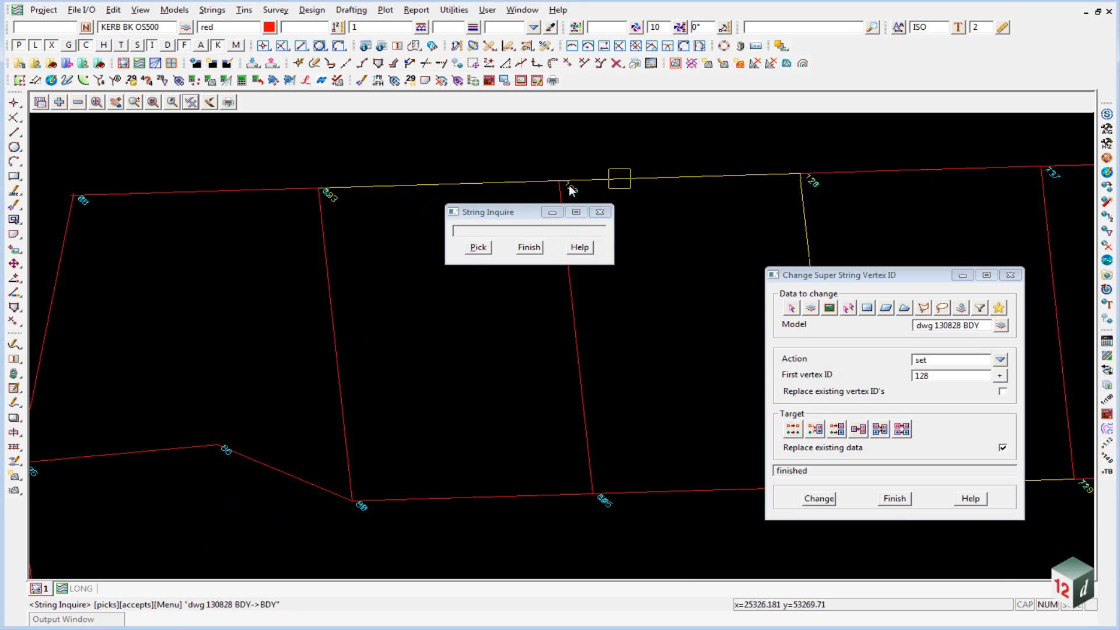
{"action": "mouse_move", "coordinate": [583, 185]}
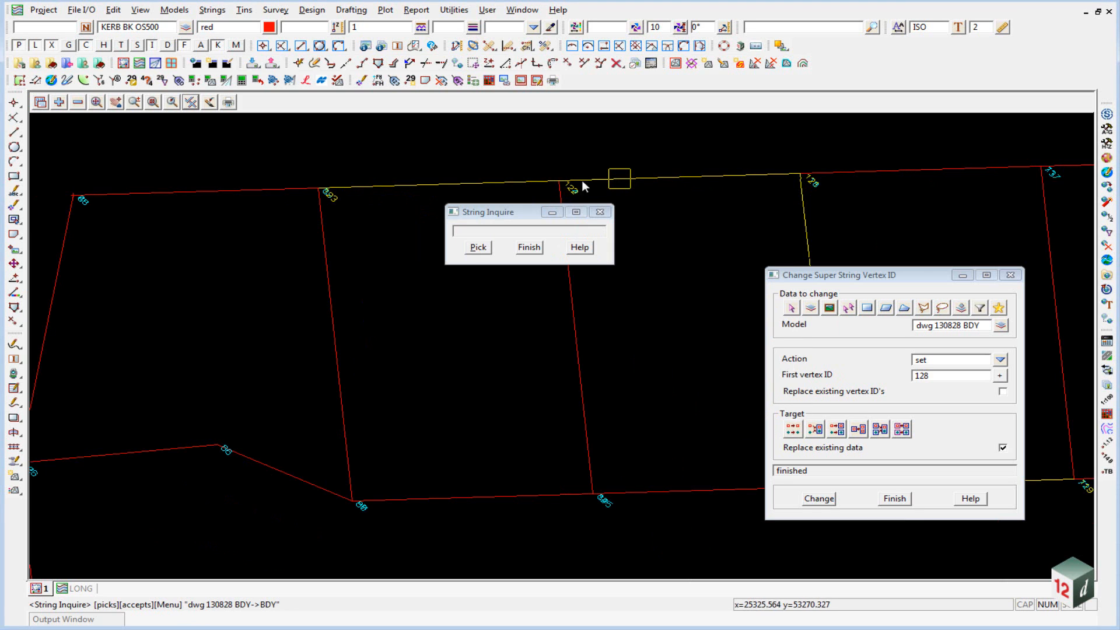
{"action": "mouse_move", "coordinate": [579, 307]}
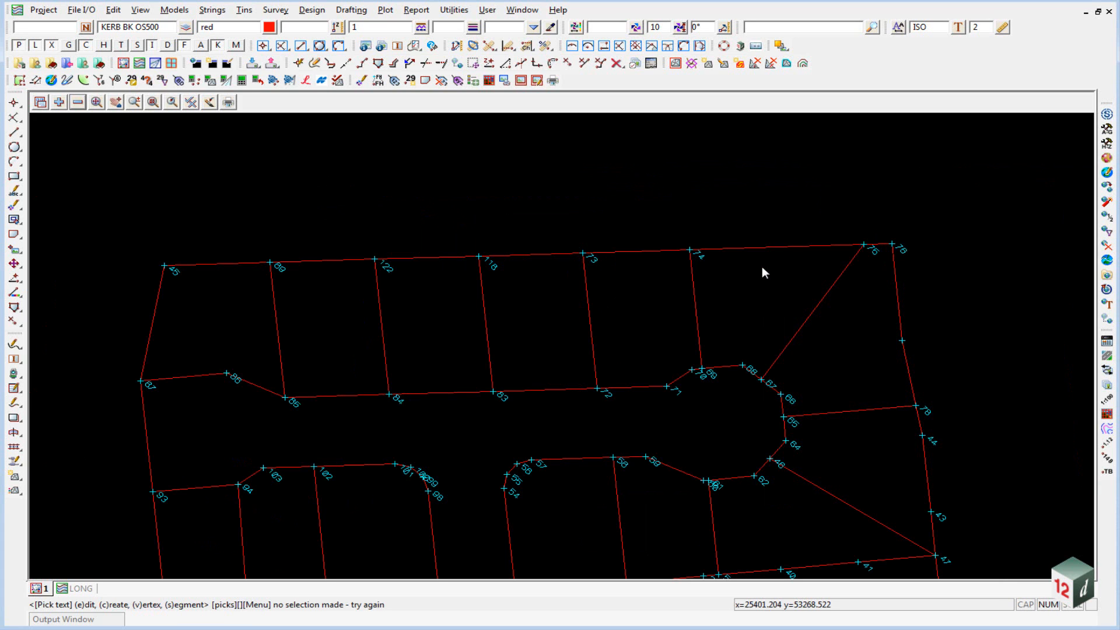
{"action": "mouse_move", "coordinate": [325, 147]}
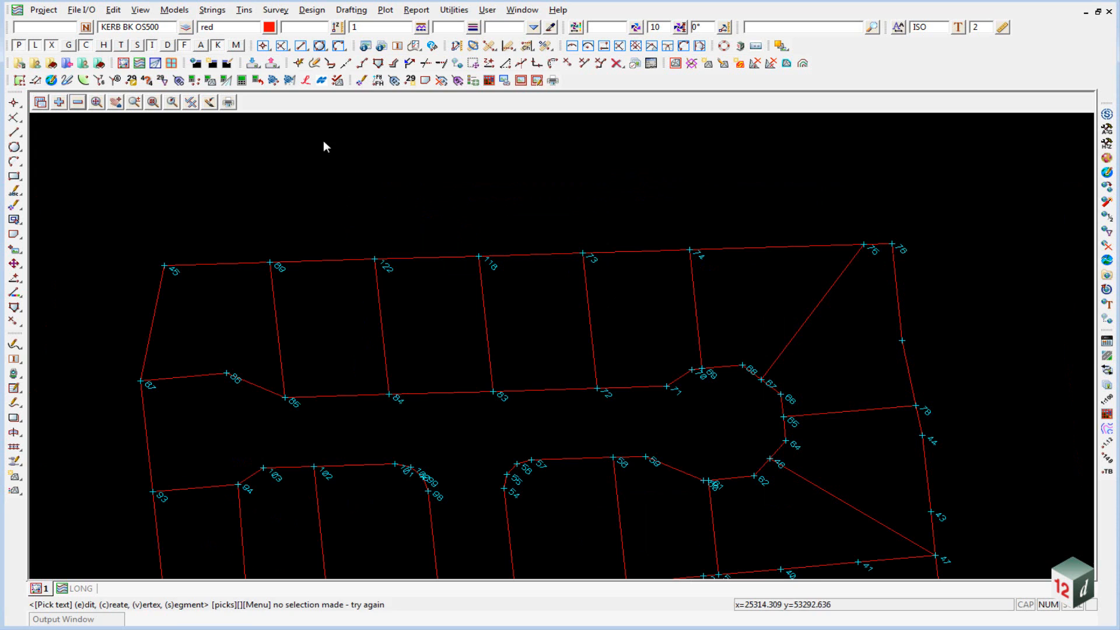
Start Use Label Mapfile on dwg 130828 BDY with LABEL POINT NUMBERS.label_mapfile loaded
{"action": "left_click", "coordinate": [443, 80]}
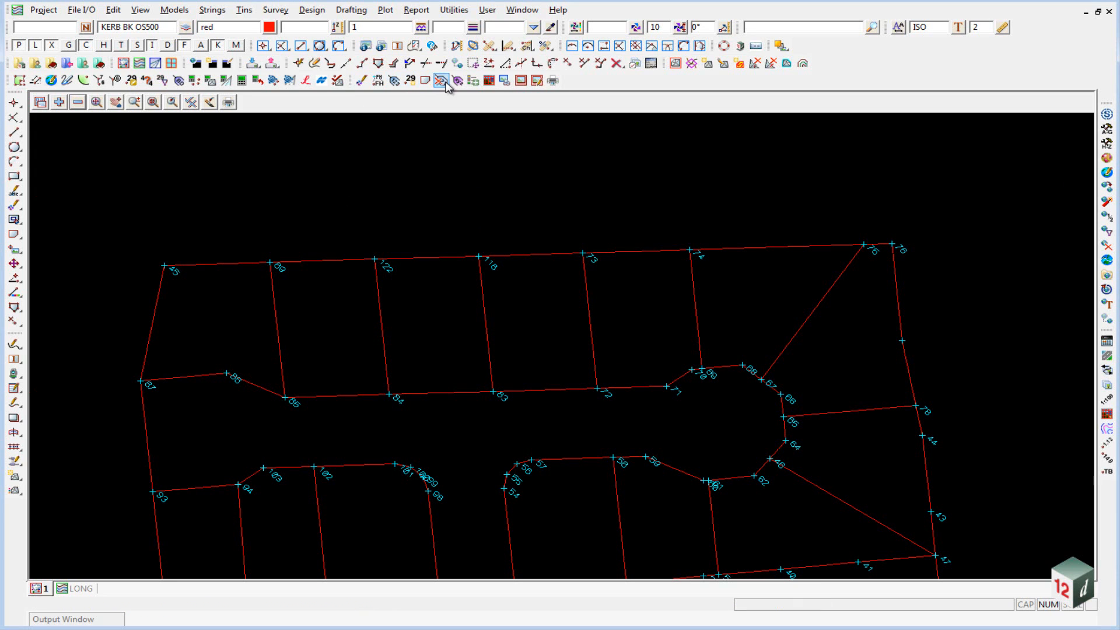
{"action": "mouse_move", "coordinate": [393, 80]}
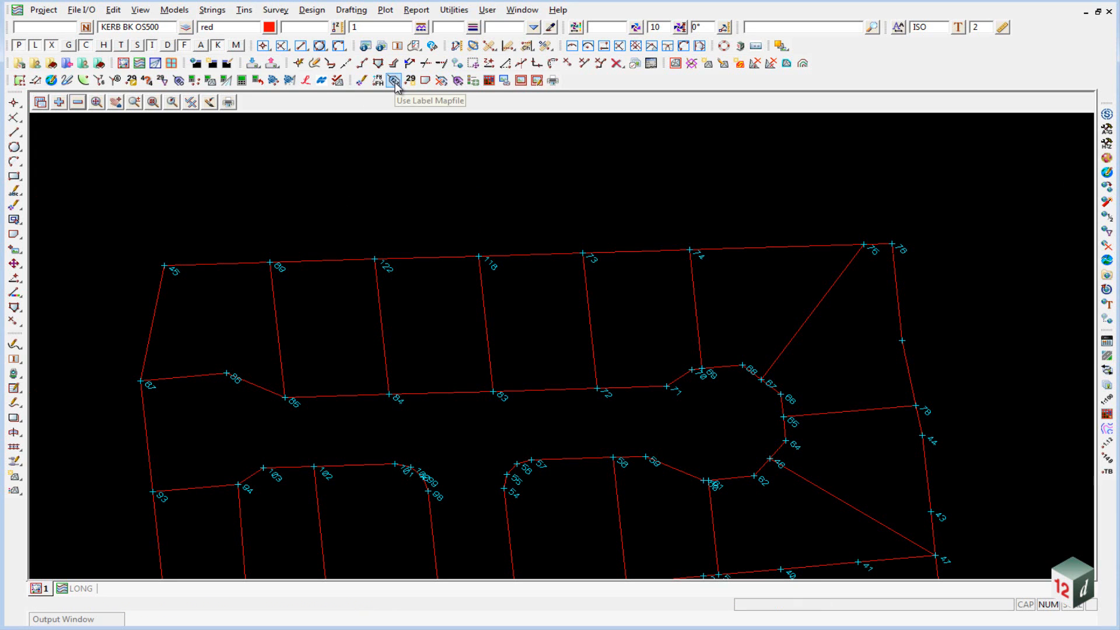
{"action": "left_click", "coordinate": [395, 80]}
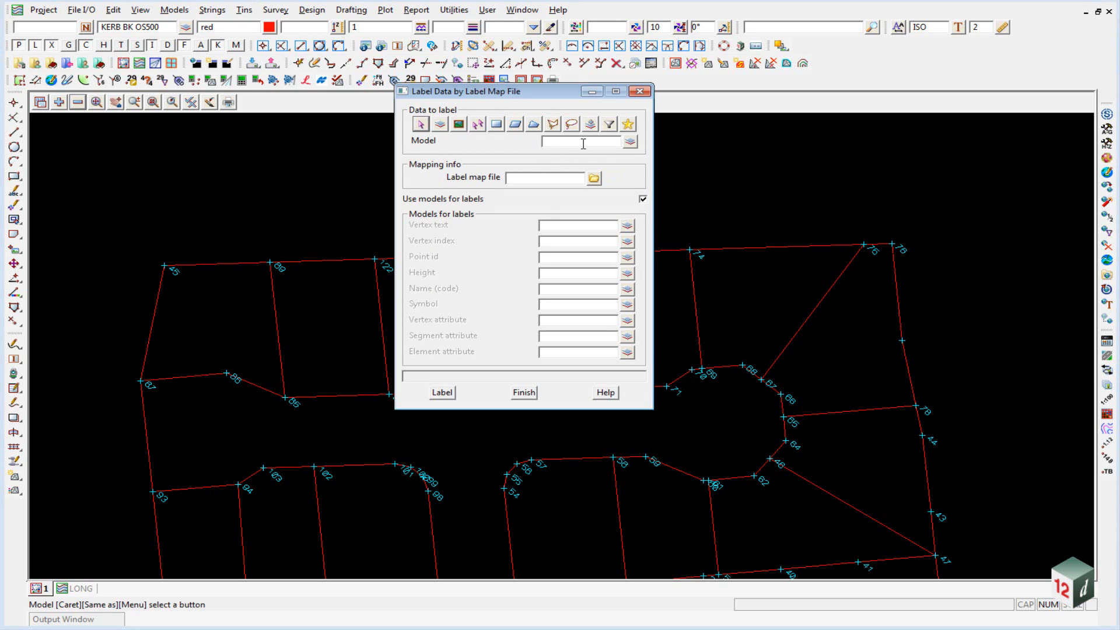
{"action": "left_click", "coordinate": [347, 244]}
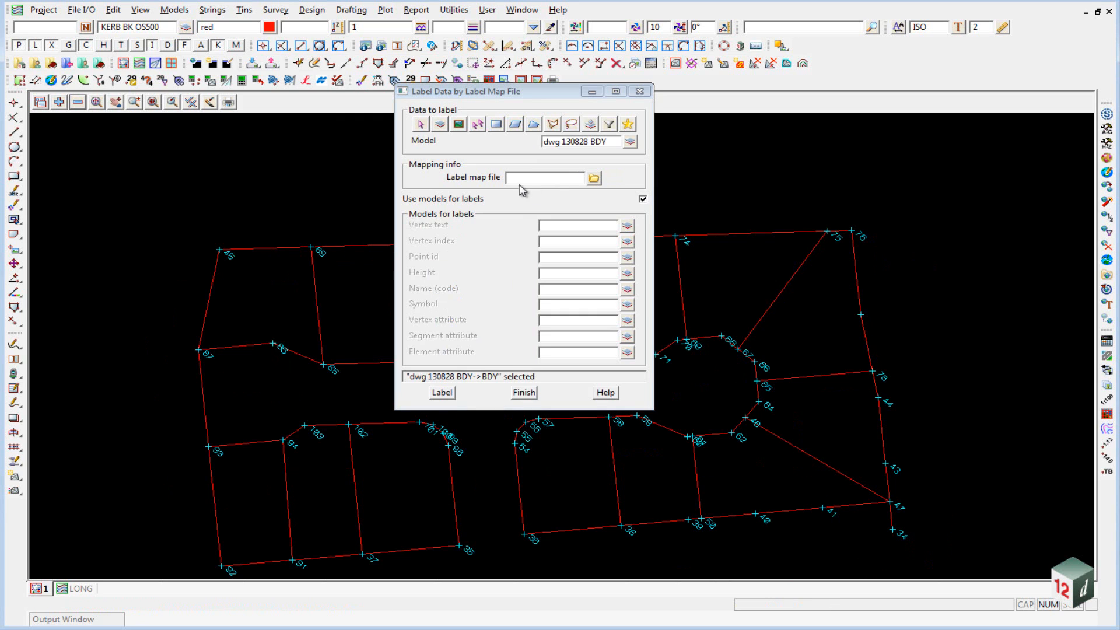
{"action": "left_click", "coordinate": [593, 178]}
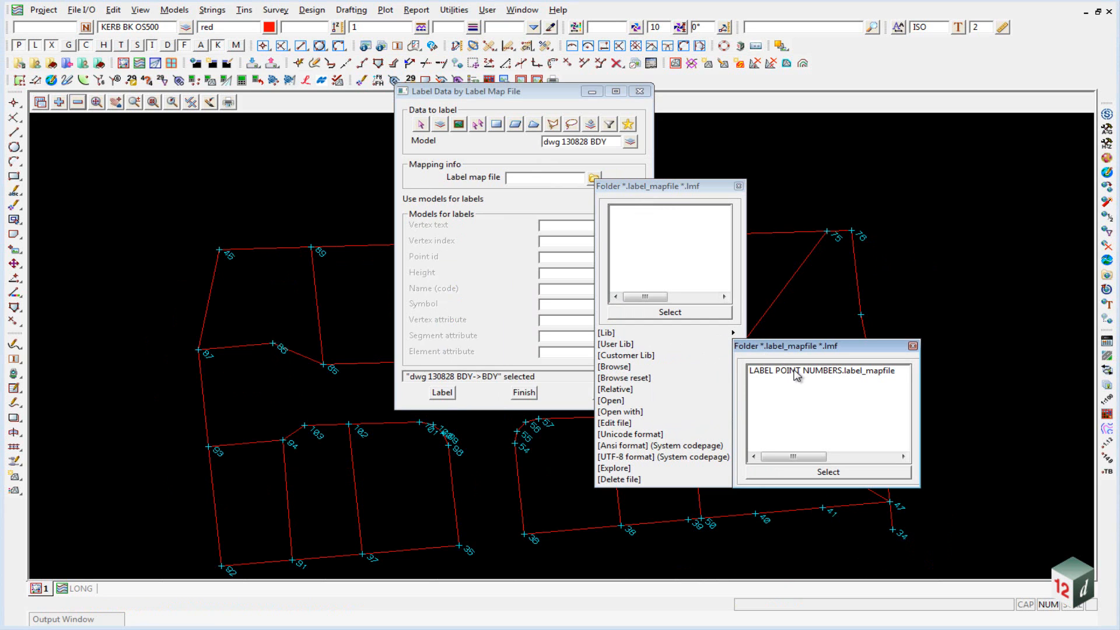
{"action": "left_click", "coordinate": [828, 471]}
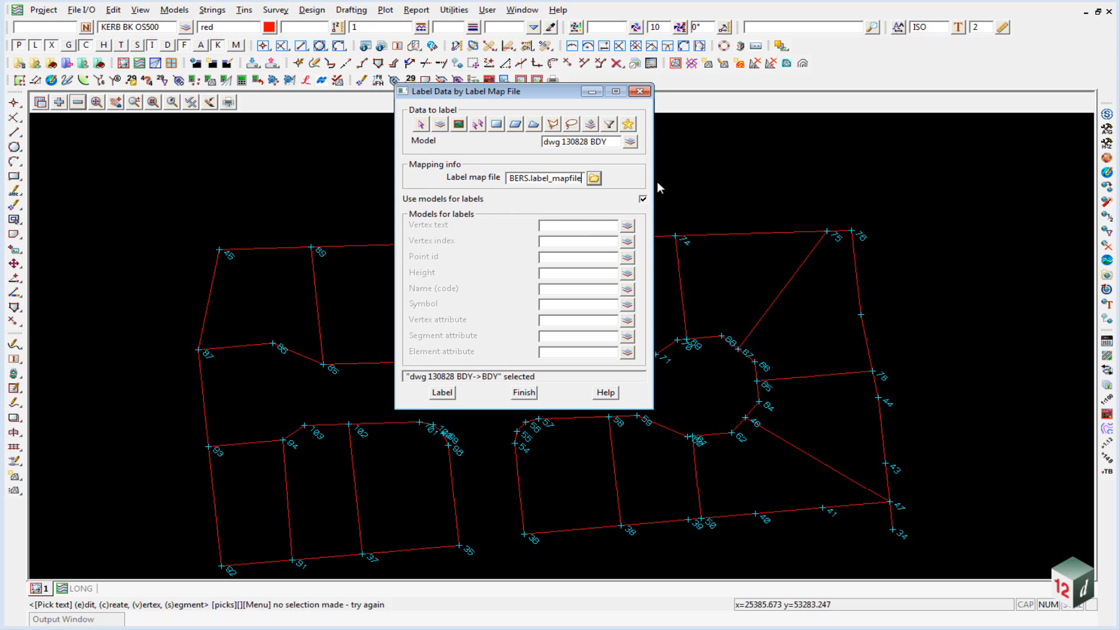
Set the Point id model to 'txt bdy ptno,1' and label the boundary vertices
{"action": "left_click", "coordinate": [575, 258]}
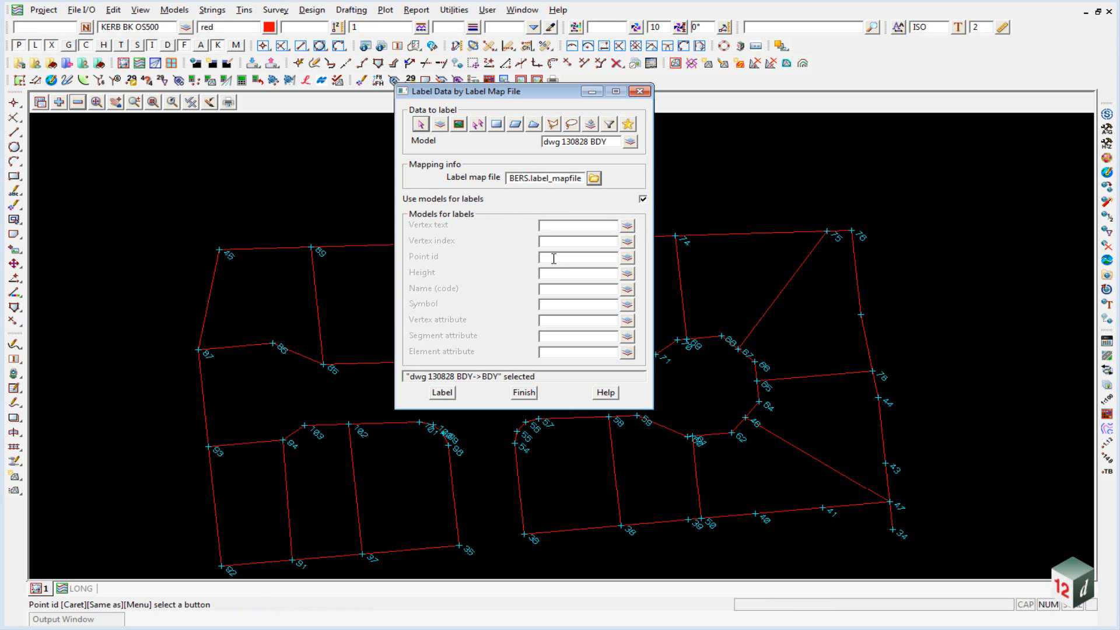
{"action": "type", "text": "txt"}
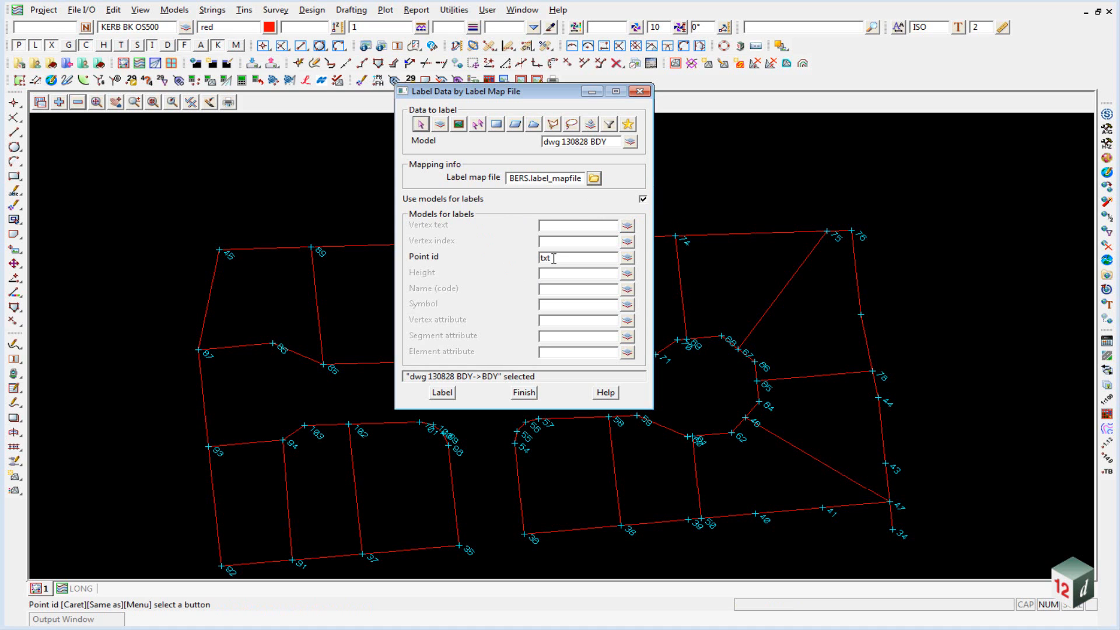
{"action": "type", "text": "bdy"}
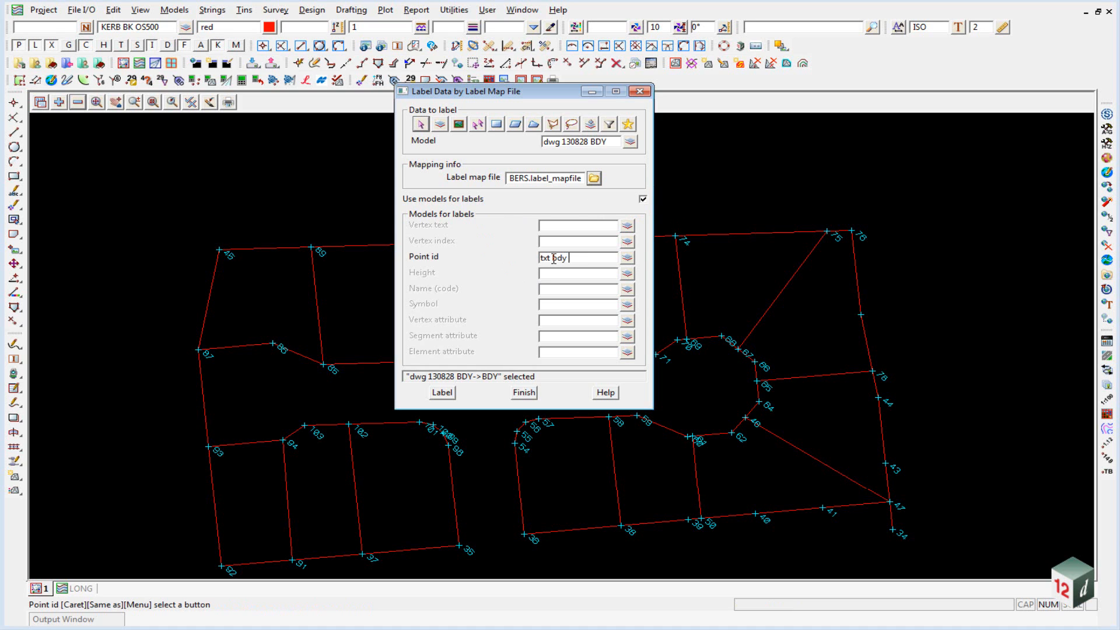
{"action": "type", "text": "ptno"}
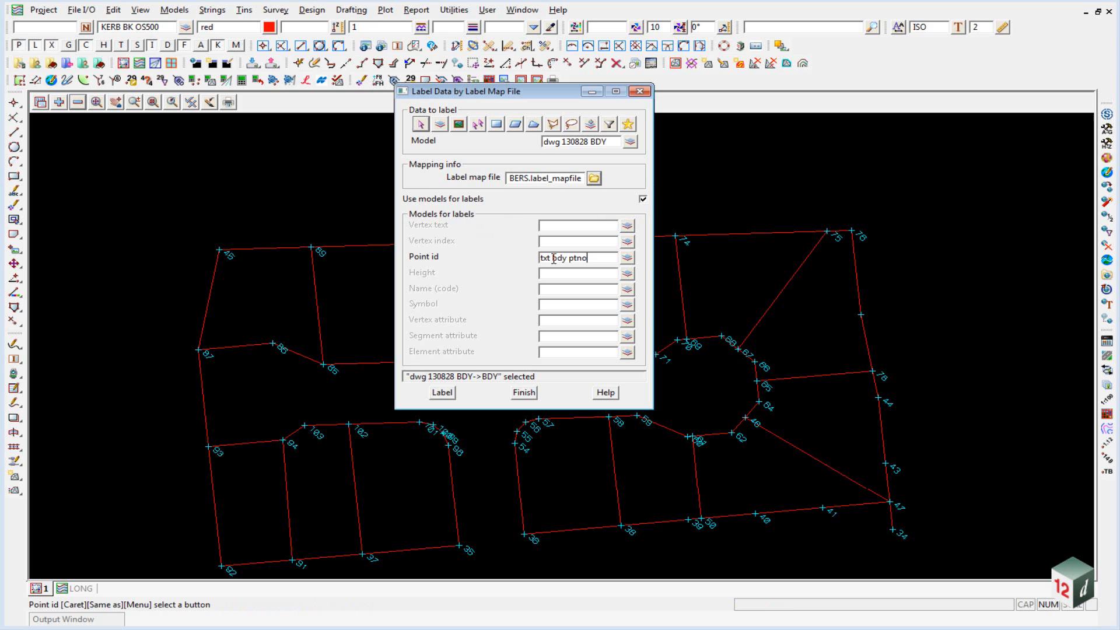
{"action": "type", "text": ","}
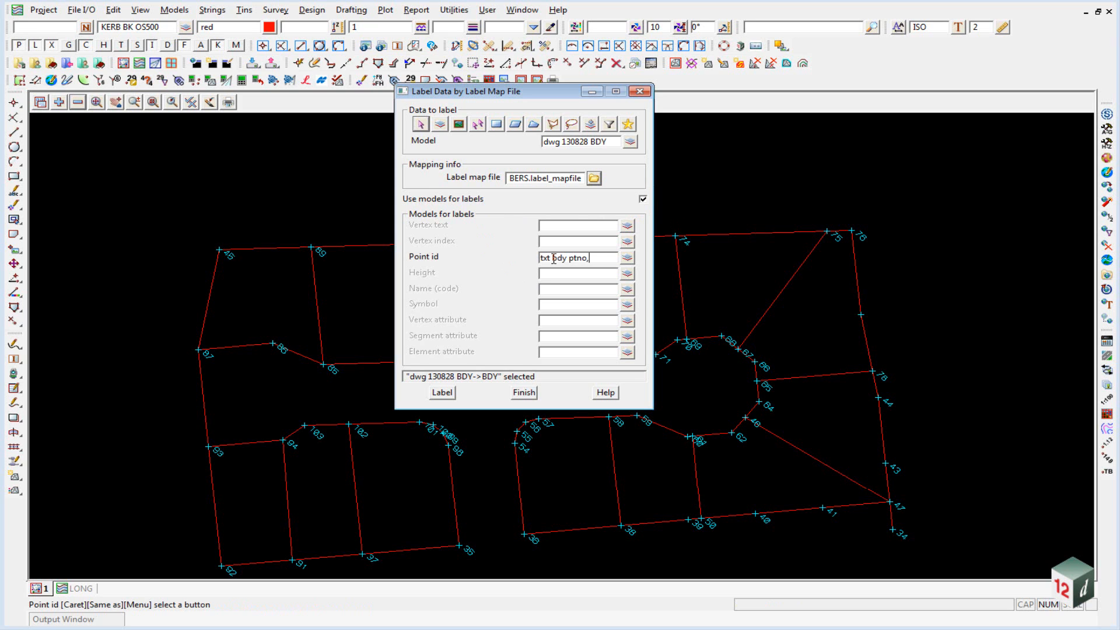
{"action": "type", "text": "1"}
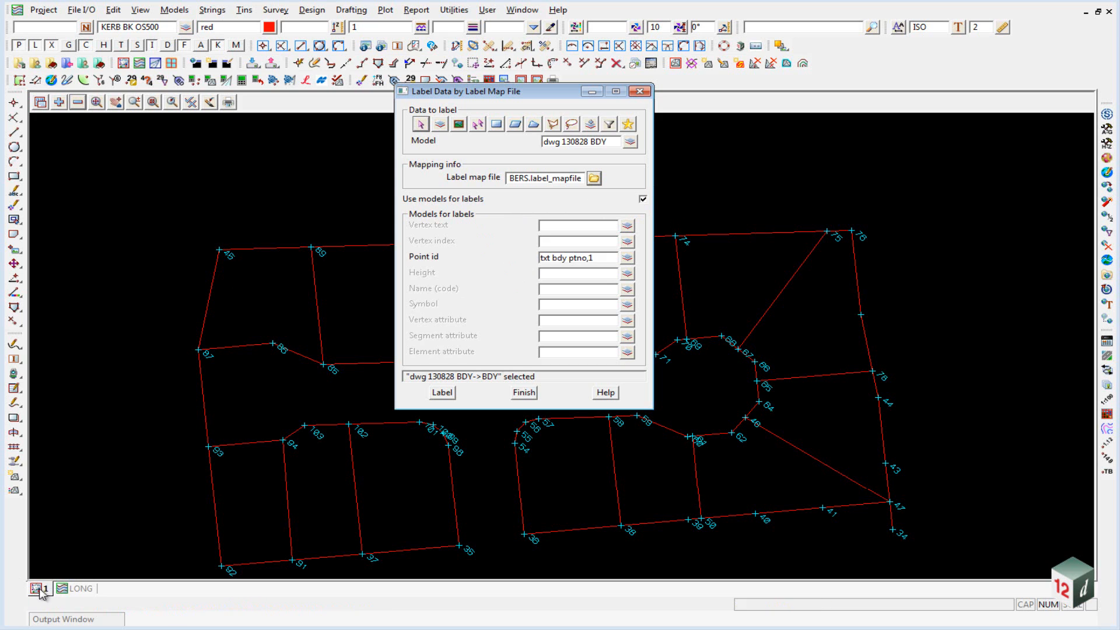
{"action": "left_click", "coordinate": [579, 258]}
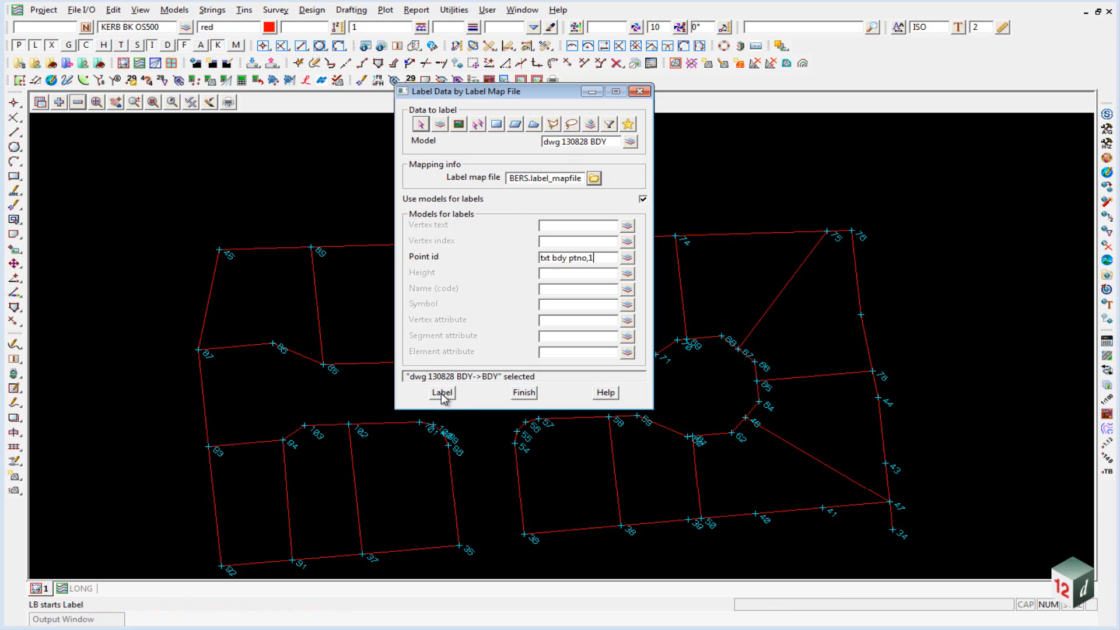
{"action": "left_click", "coordinate": [442, 392]}
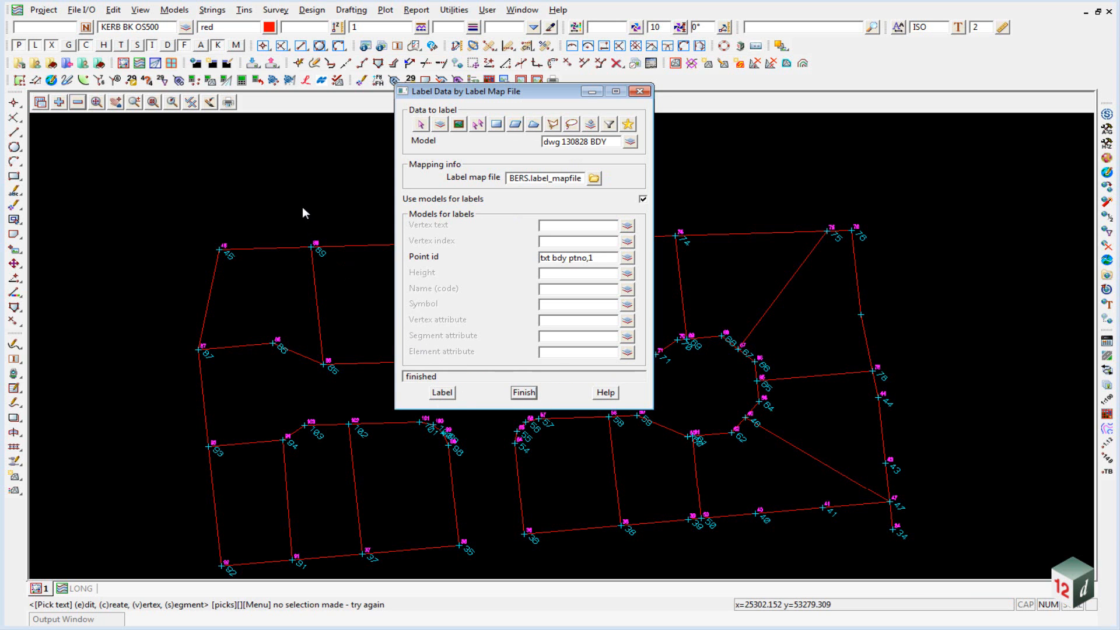